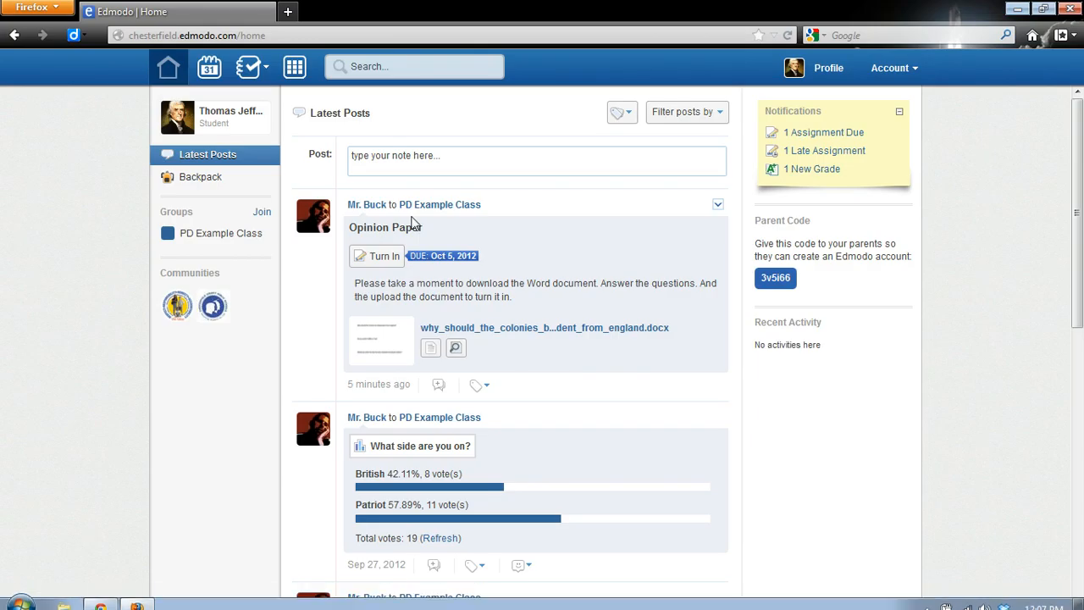
pyautogui.moveTo(359, 218)
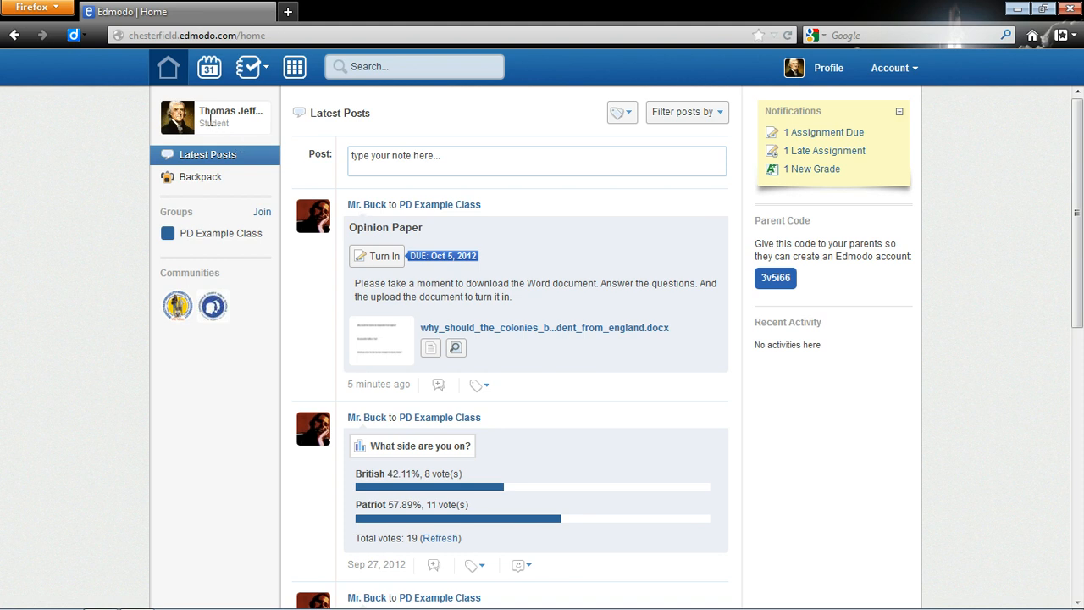
pyautogui.moveTo(447, 203)
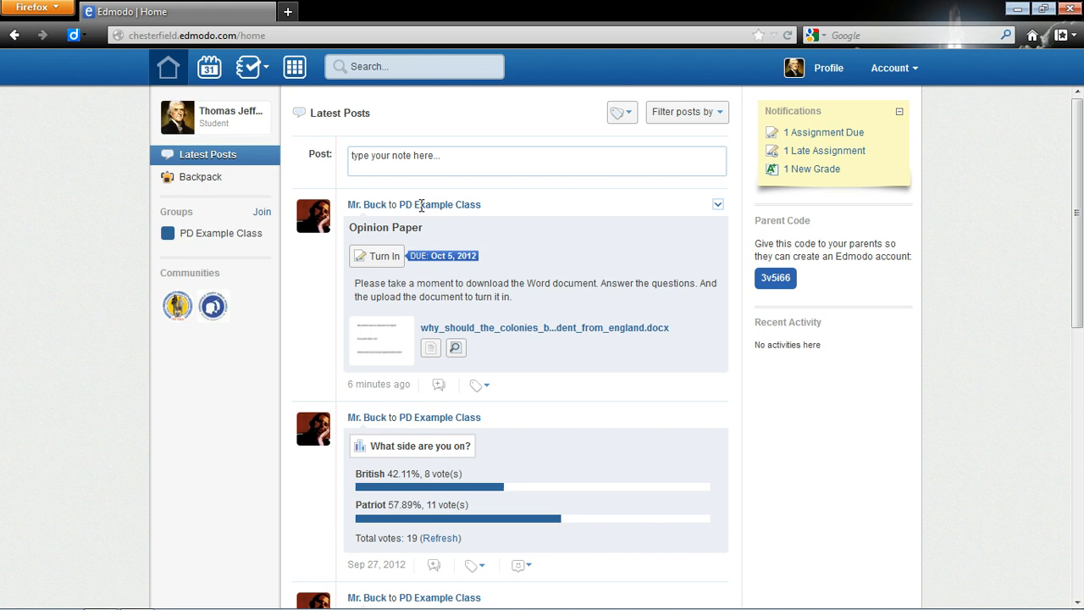
pyautogui.moveTo(576, 296)
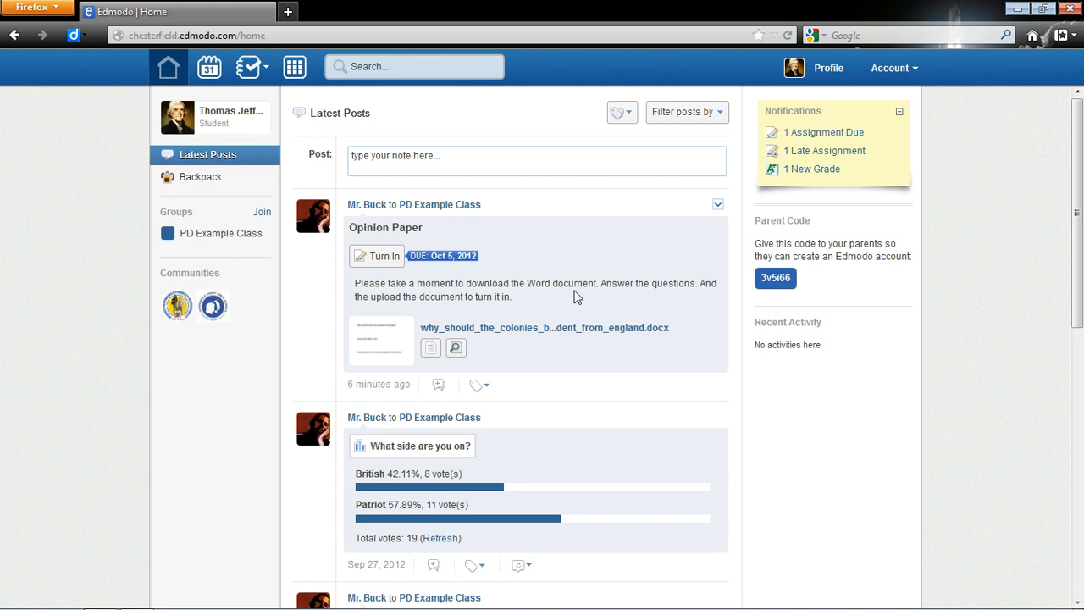
pyautogui.moveTo(424, 296)
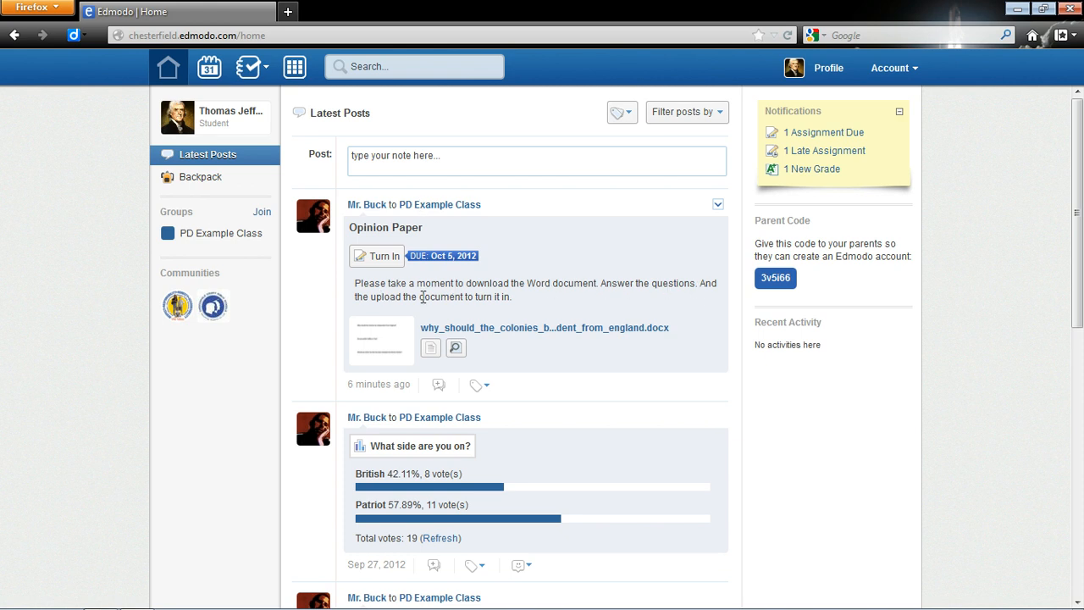
pyautogui.moveTo(488, 289)
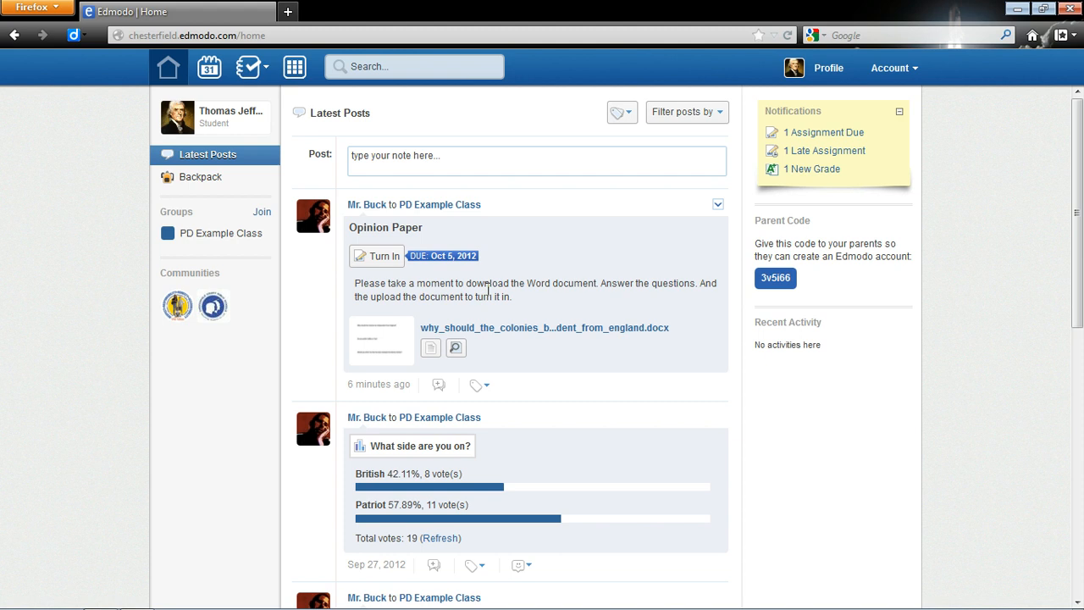
pyautogui.moveTo(430, 349)
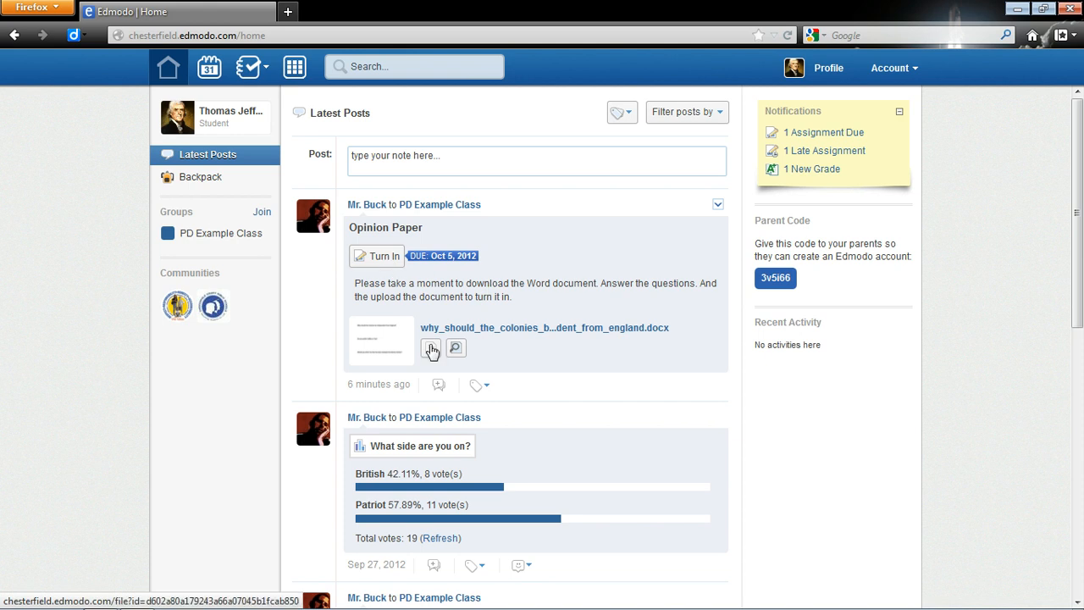
pyautogui.moveTo(430, 349)
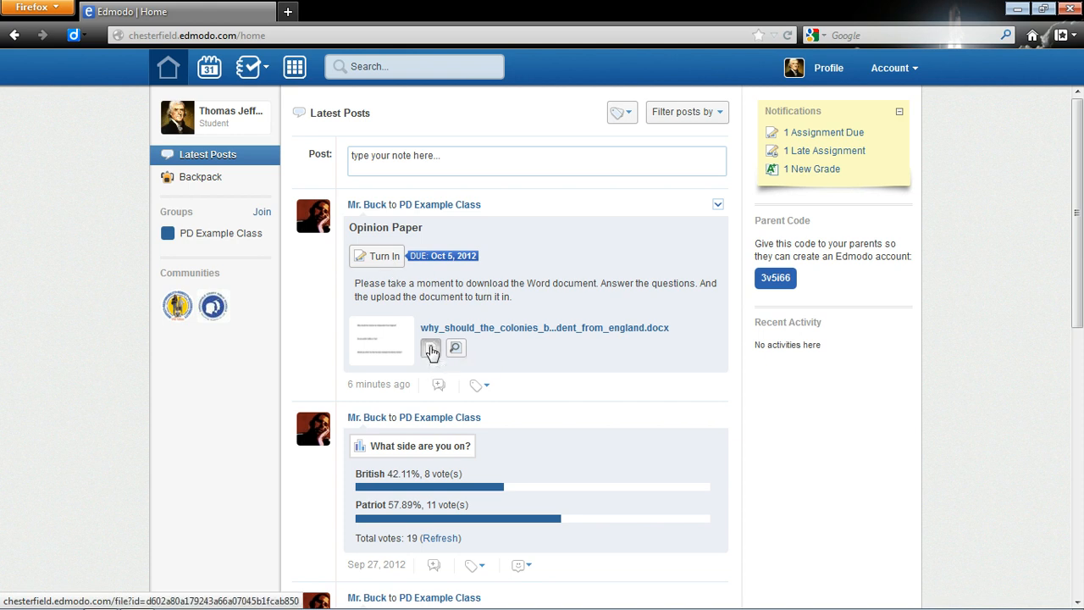
# Download the attached Word document and save it to the computer rather than opening it.
pyautogui.click(430, 349)
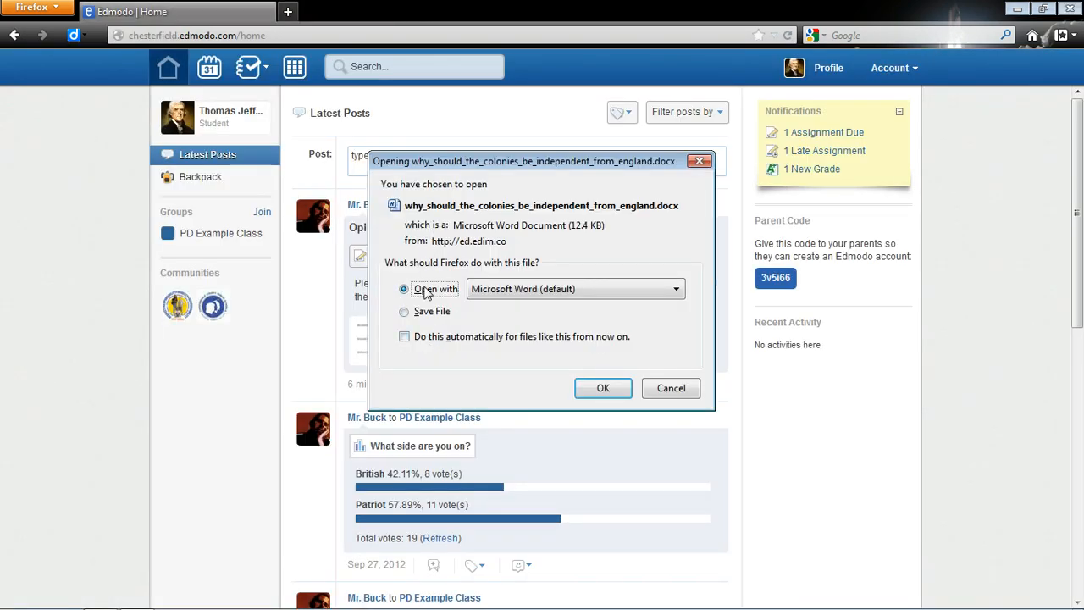
pyautogui.moveTo(481, 315)
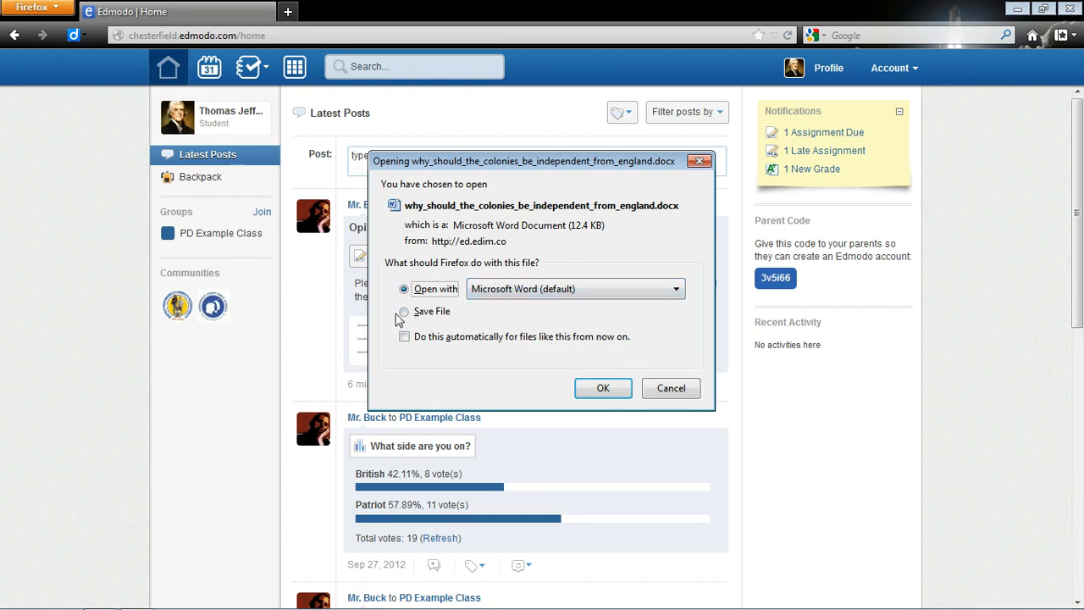
pyautogui.click(403, 311)
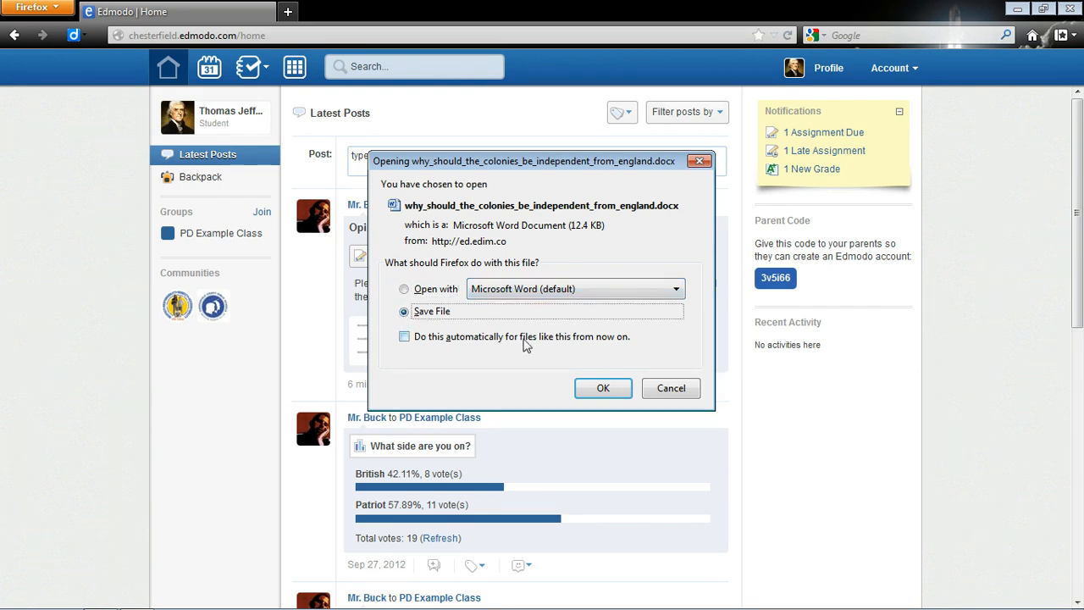
pyautogui.moveTo(481, 342)
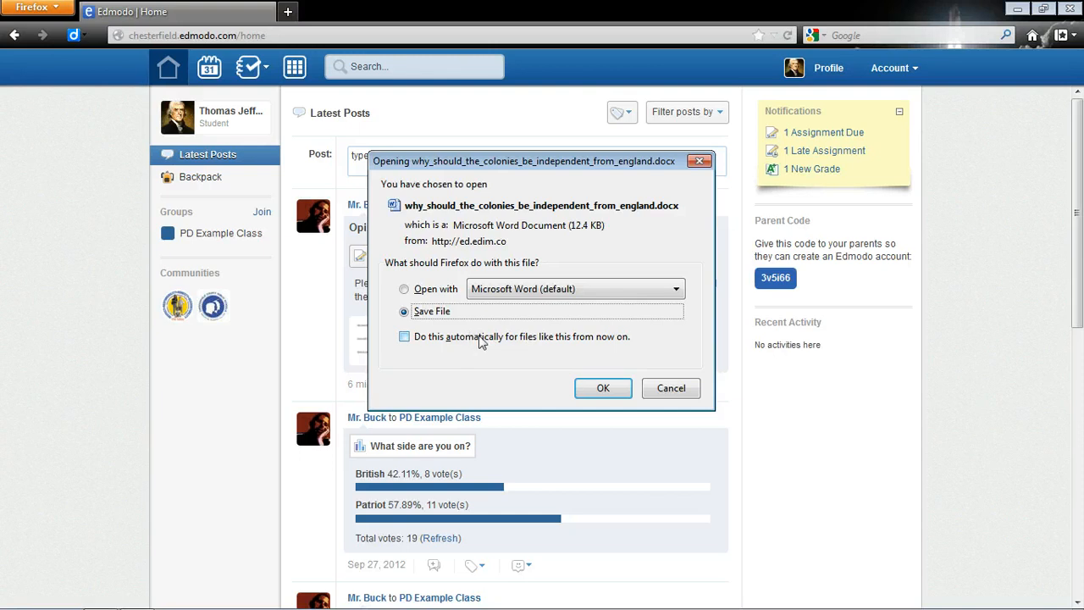
pyautogui.click(603, 388)
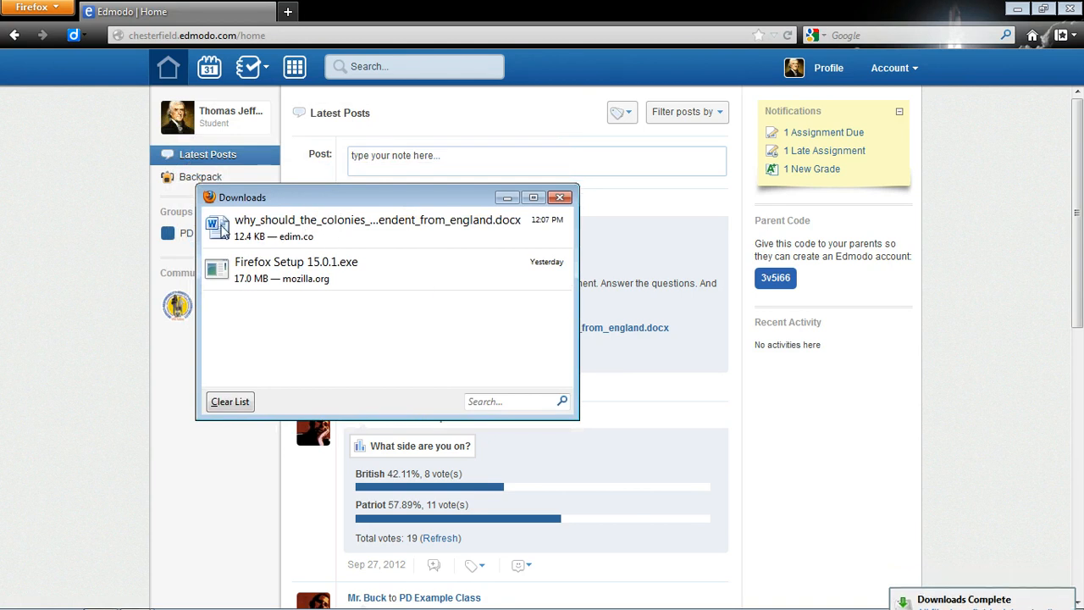
# Open the Downloads folder from the download entry, widen the Name column and select the saved .docx.
pyautogui.rightClick(376, 223)
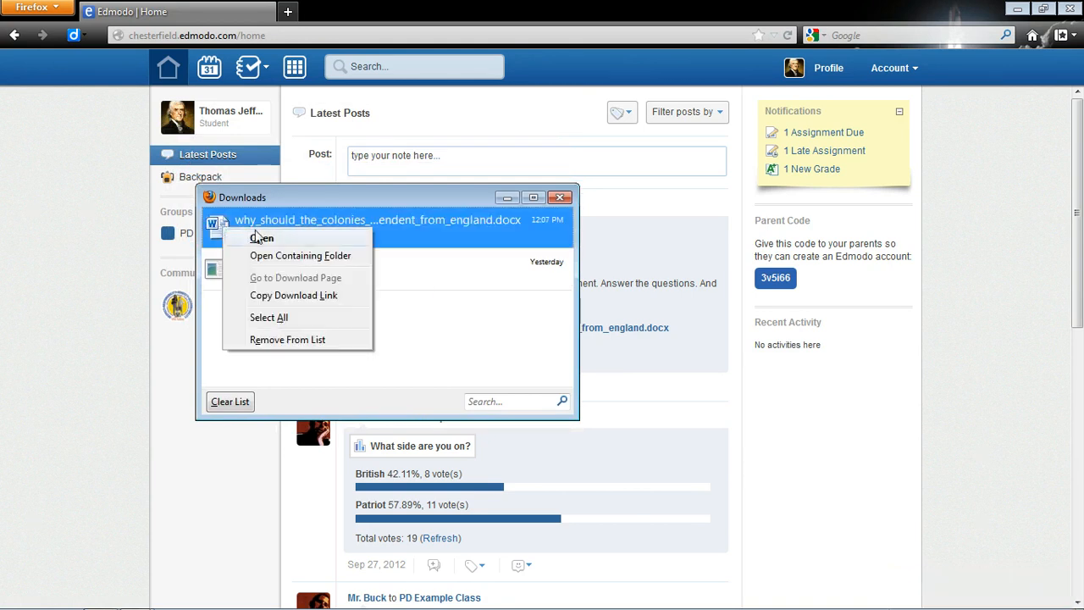
pyautogui.moveTo(297, 254)
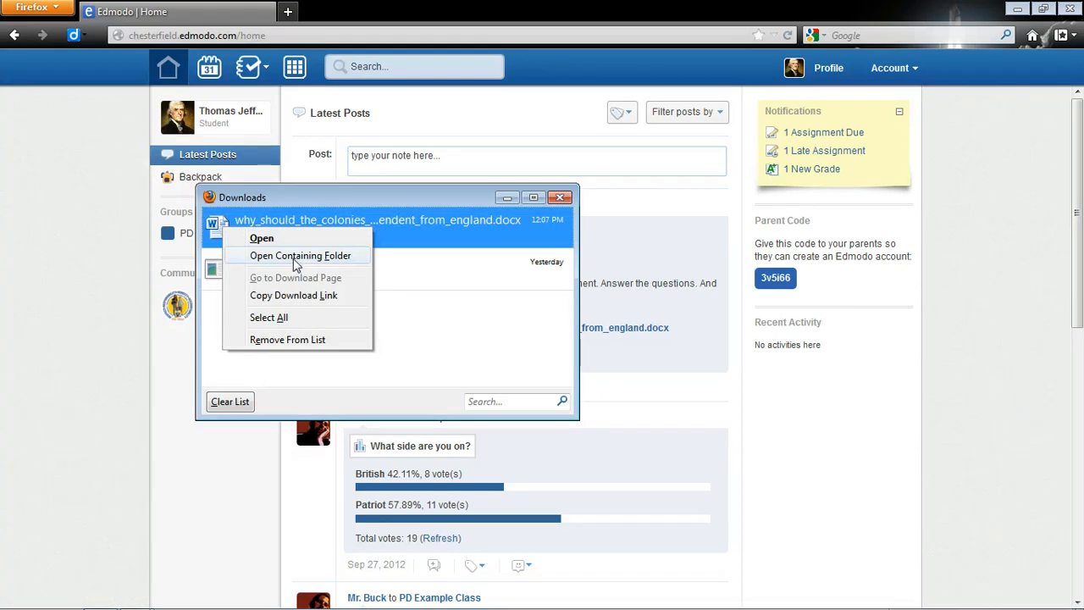
pyautogui.click(300, 254)
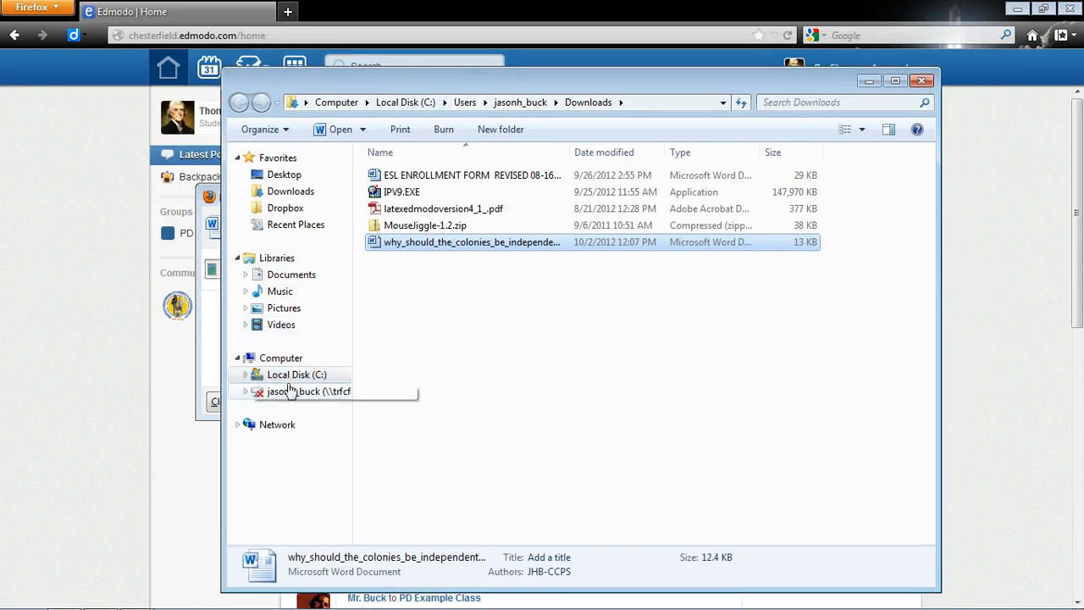
pyautogui.moveTo(291, 189)
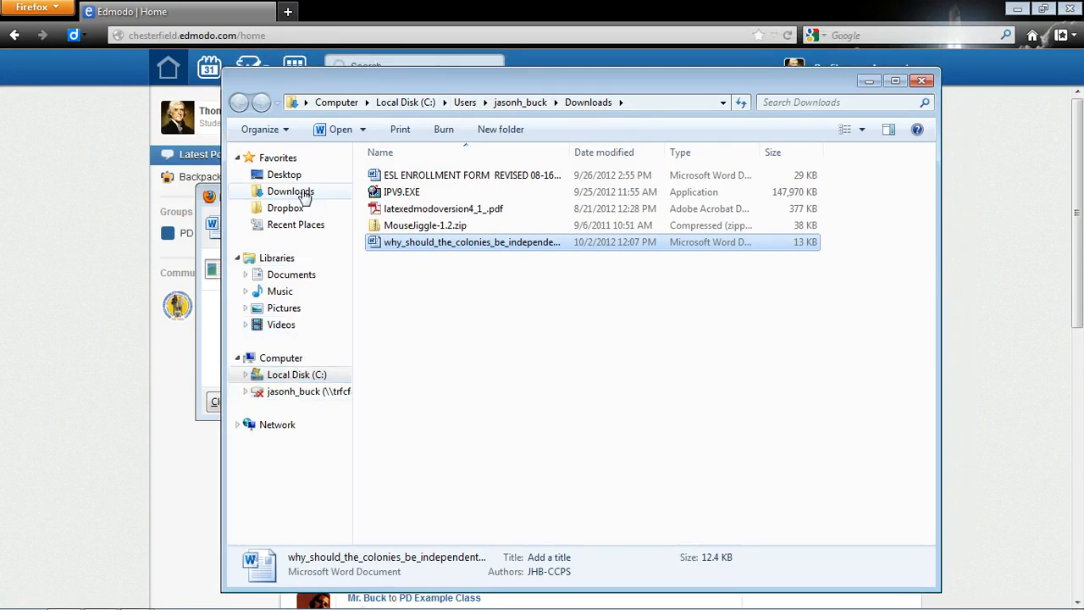
pyautogui.click(291, 190)
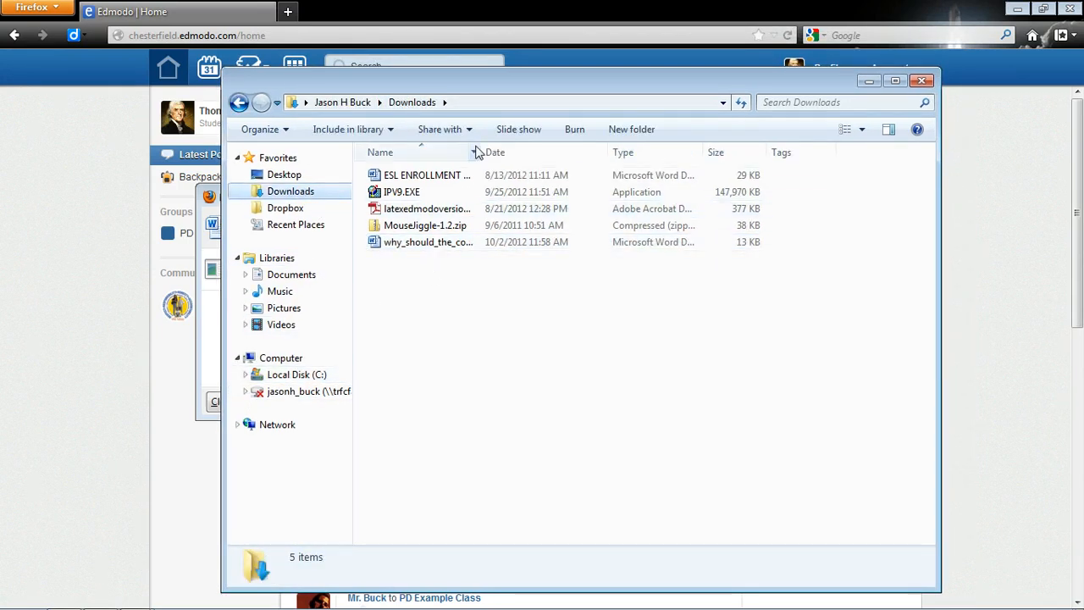
pyautogui.moveTo(481, 152); pyautogui.dragTo(602, 152)
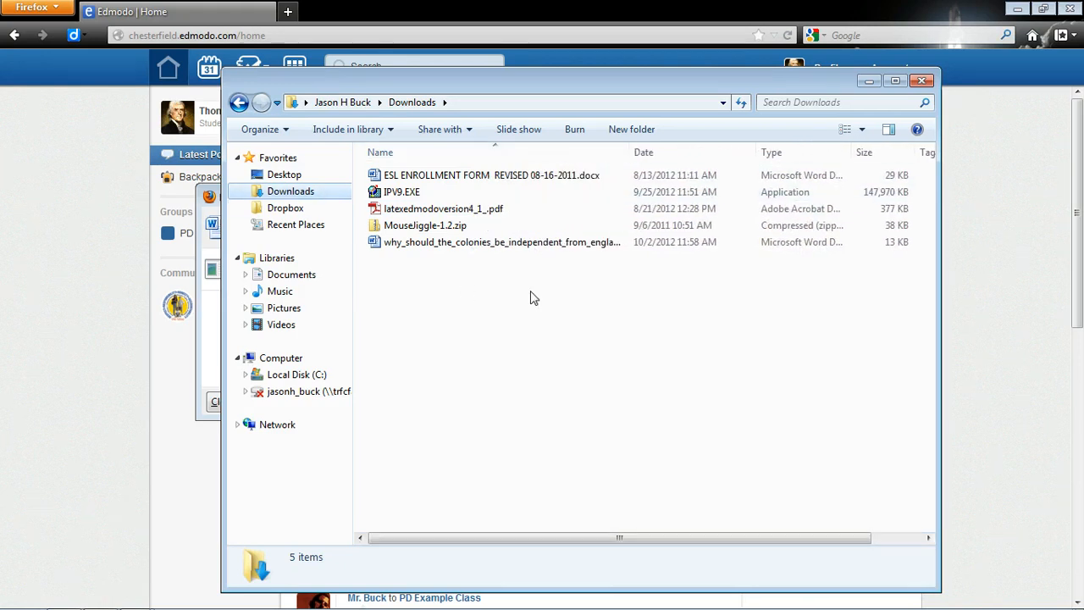
pyautogui.moveTo(399, 257)
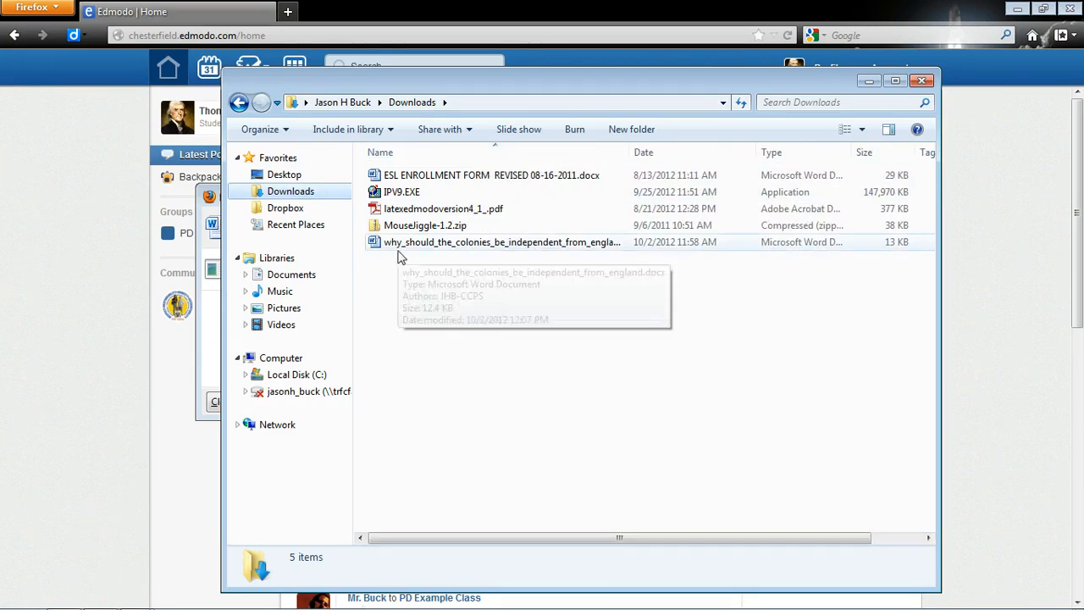
pyautogui.click(501, 241)
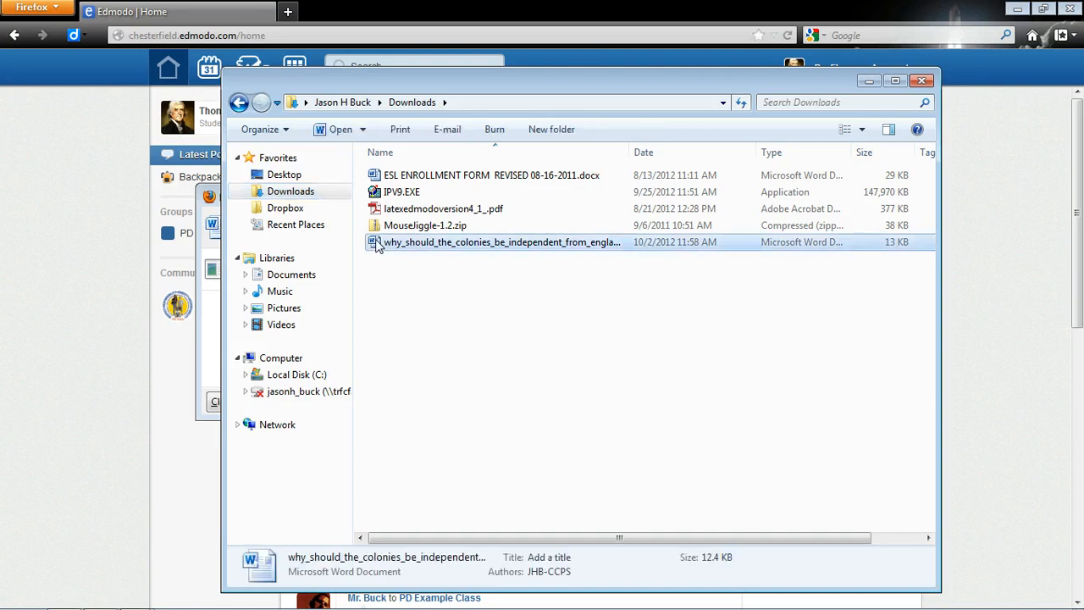
# Open the downloaded document in Word and type an answer under each of the three questions.
pyautogui.doubleClick(501, 241)
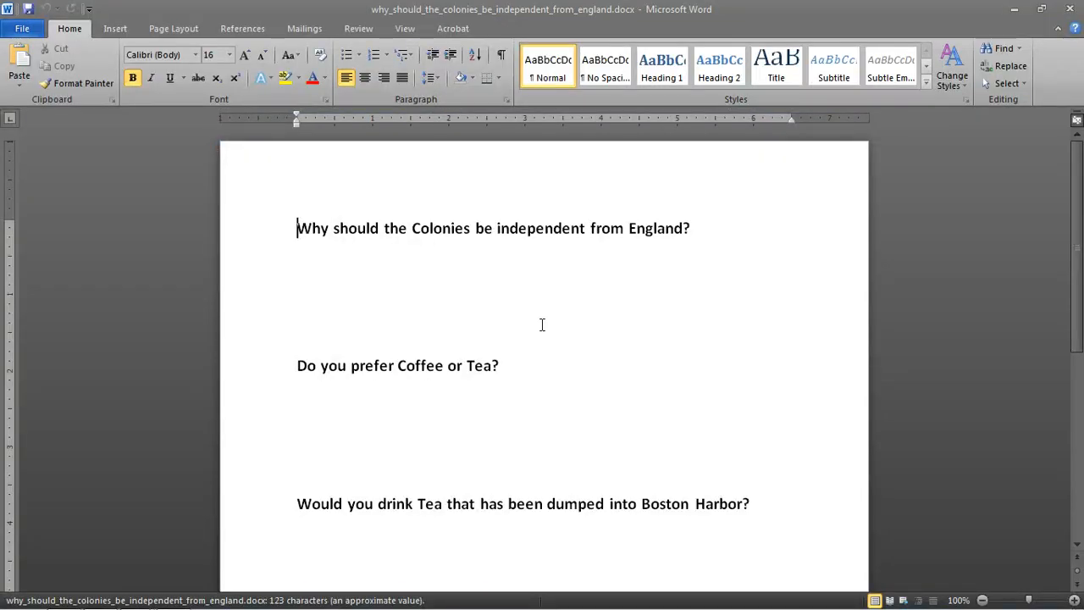
pyautogui.moveTo(596, 291)
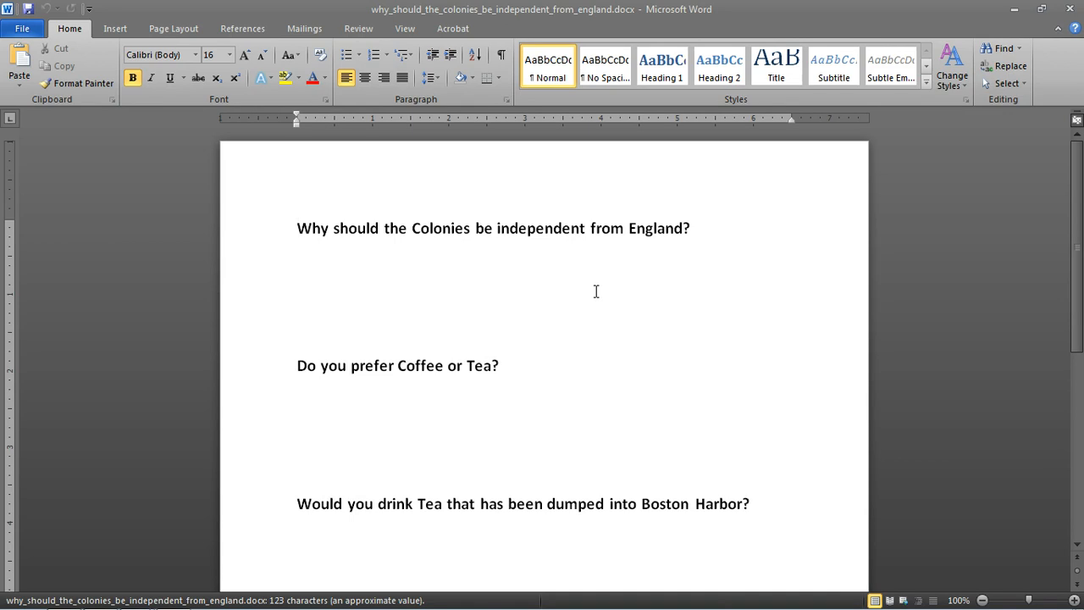
pyautogui.click(298, 227)
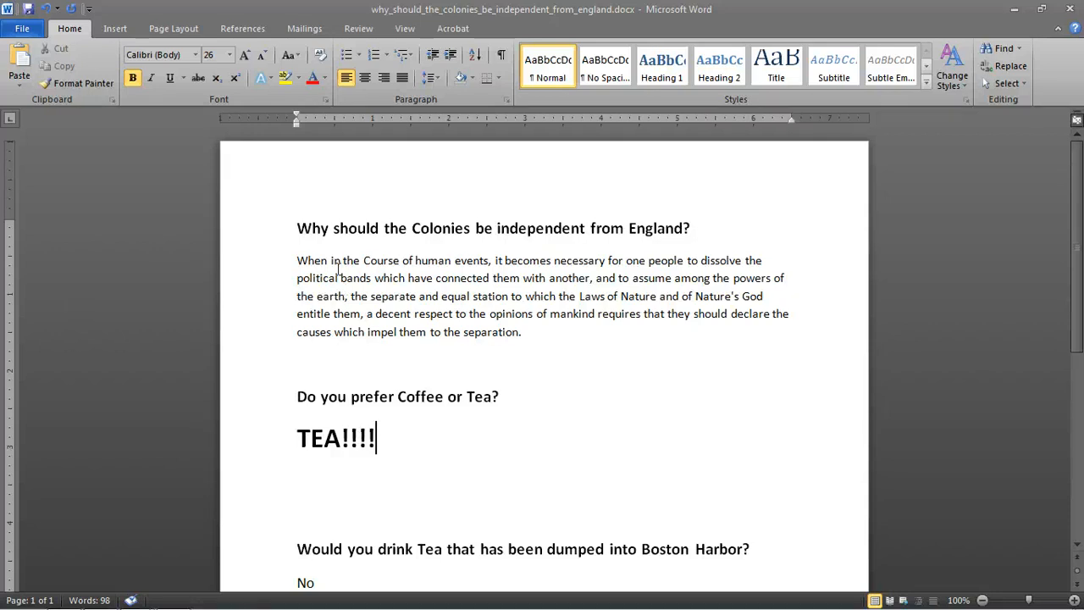
pyautogui.moveTo(577, 233)
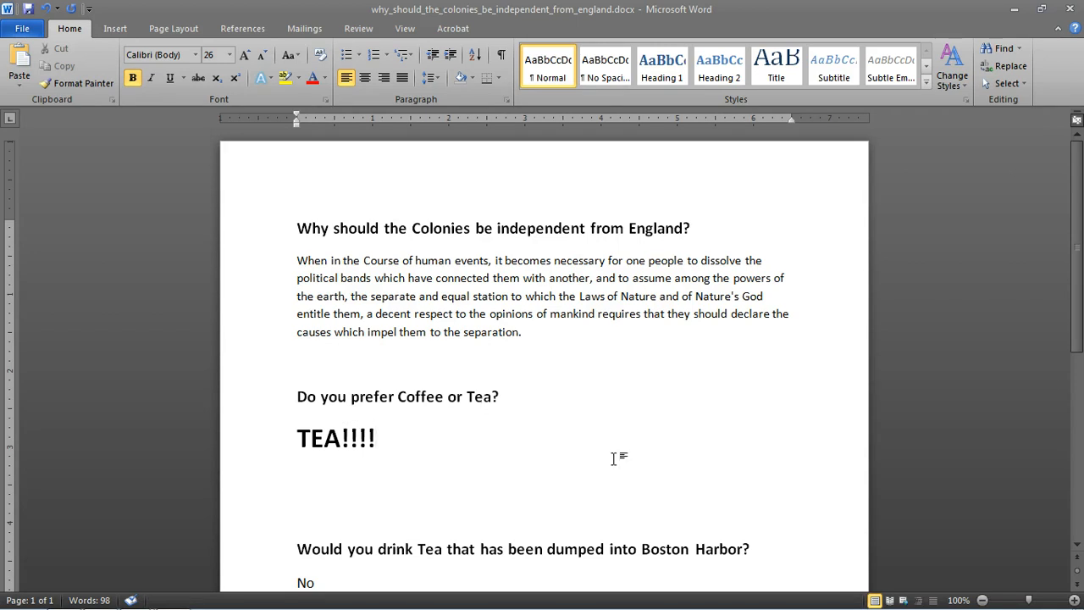
pyautogui.scroll(3)
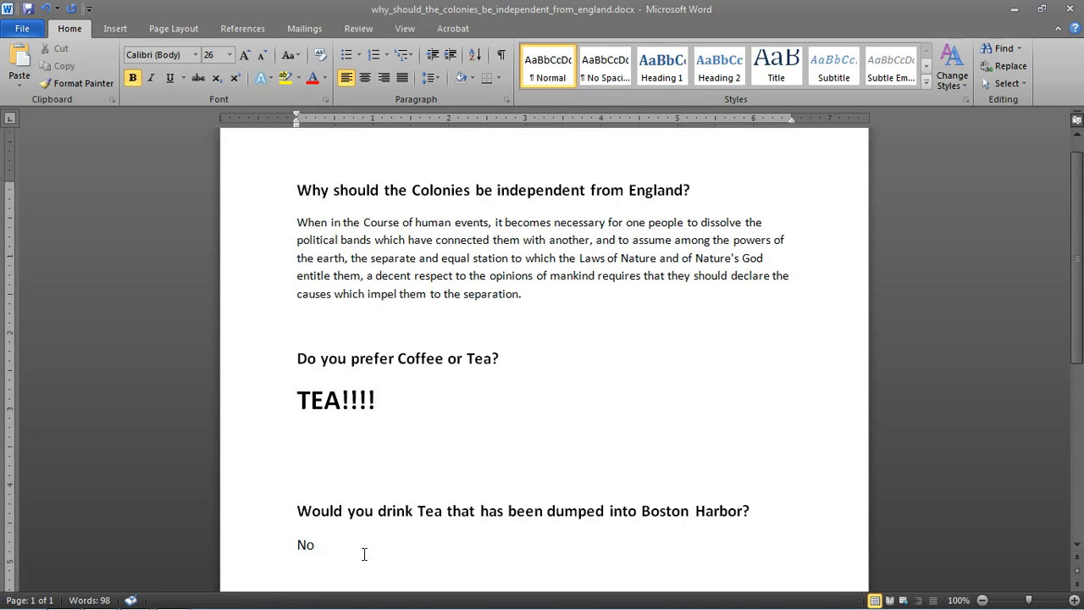
pyautogui.moveTo(143, 520)
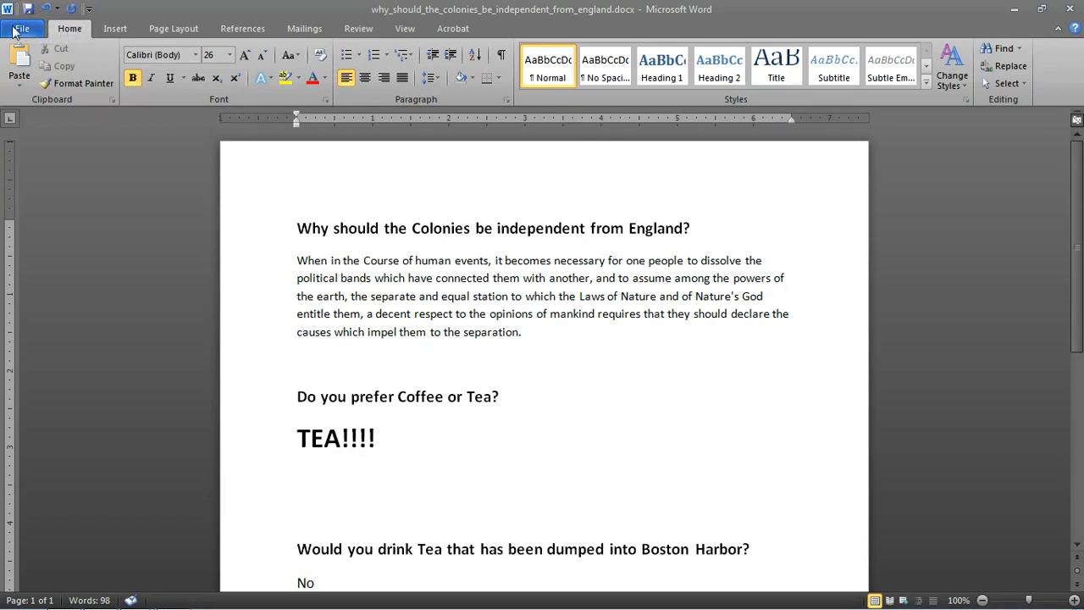
pyautogui.moveTo(42, 83)
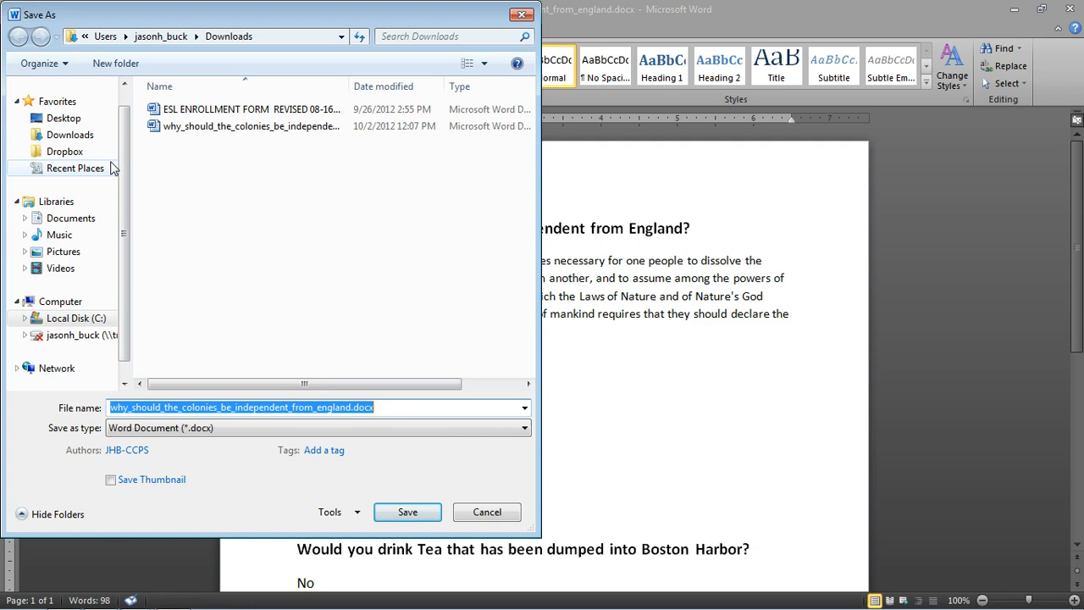
pyautogui.moveTo(115, 174)
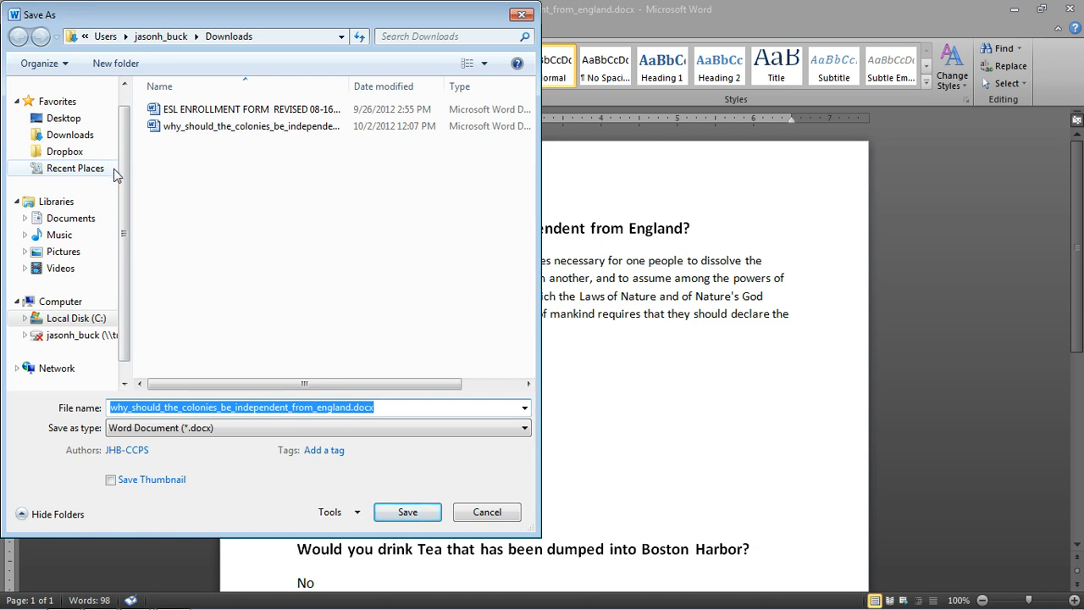
pyautogui.moveTo(69, 136)
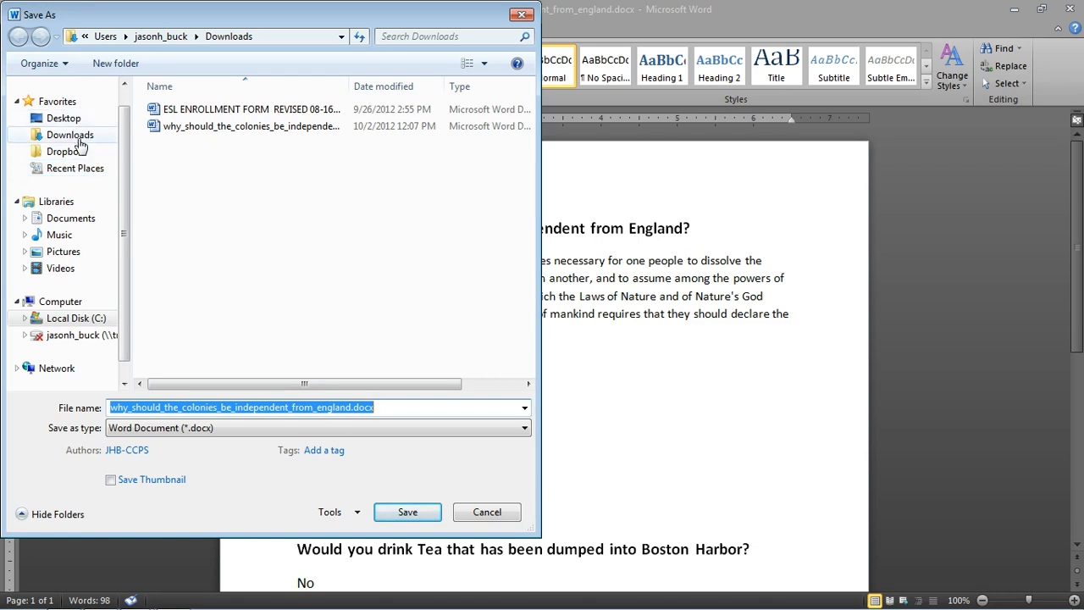
pyautogui.moveTo(64, 168)
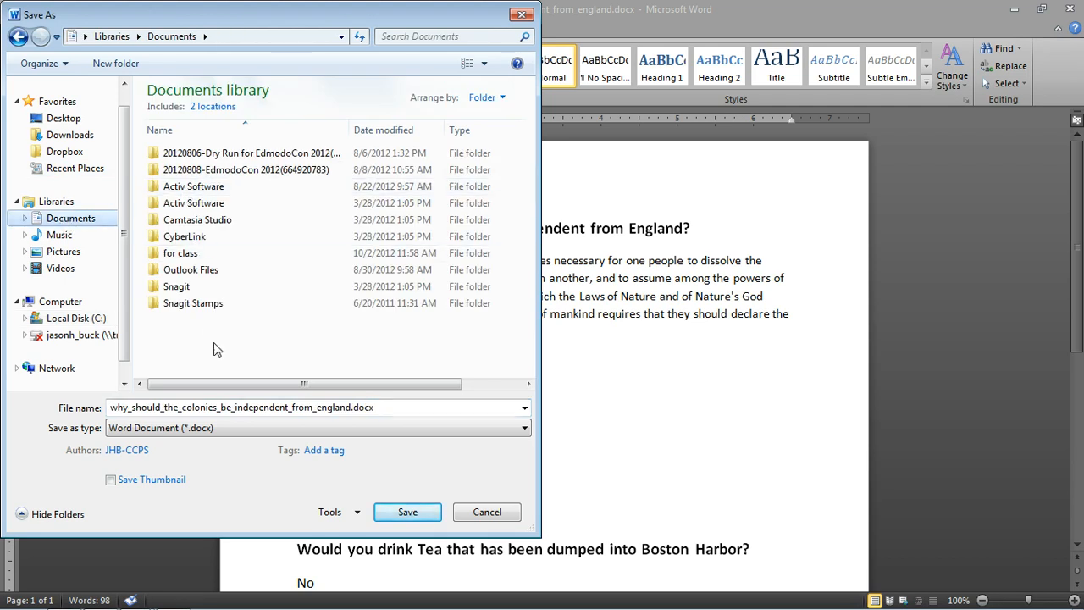
pyautogui.moveTo(438, 501)
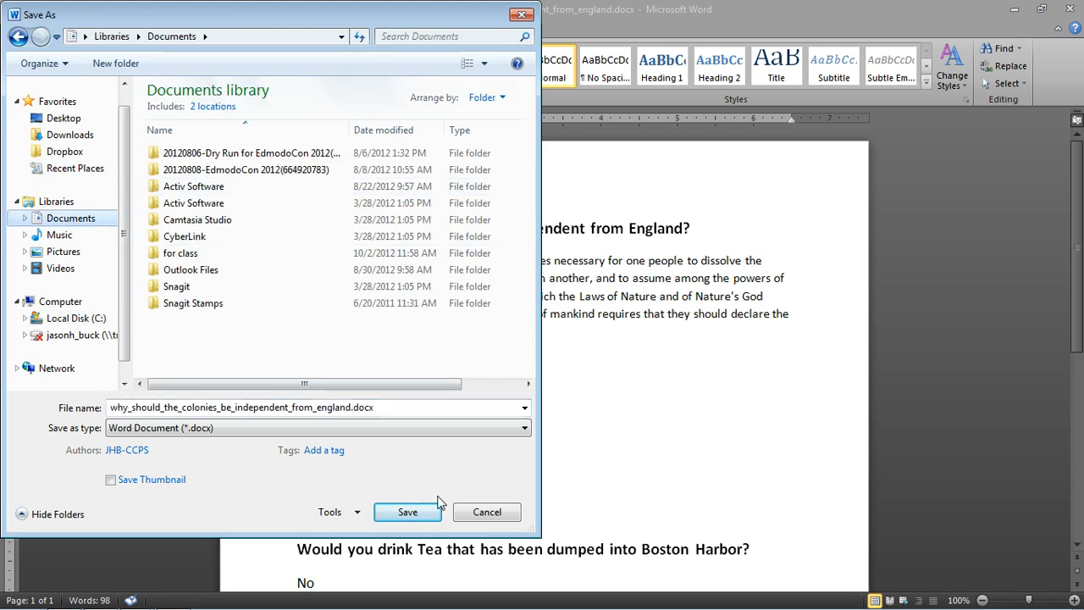
# Save the answered document into the Documents library.
pyautogui.click(406, 512)
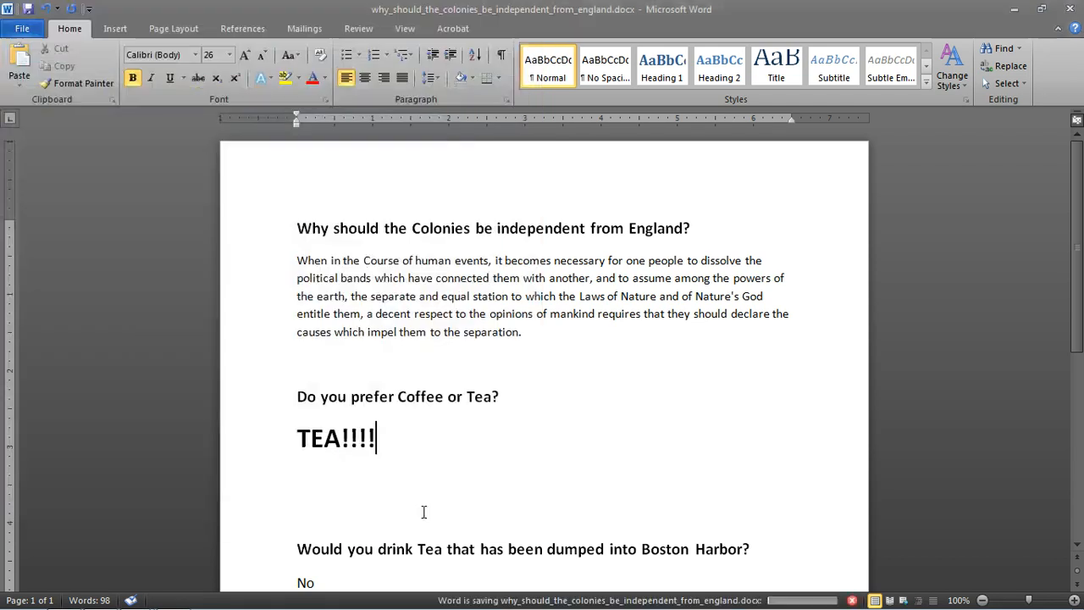
pyautogui.moveTo(671, 416)
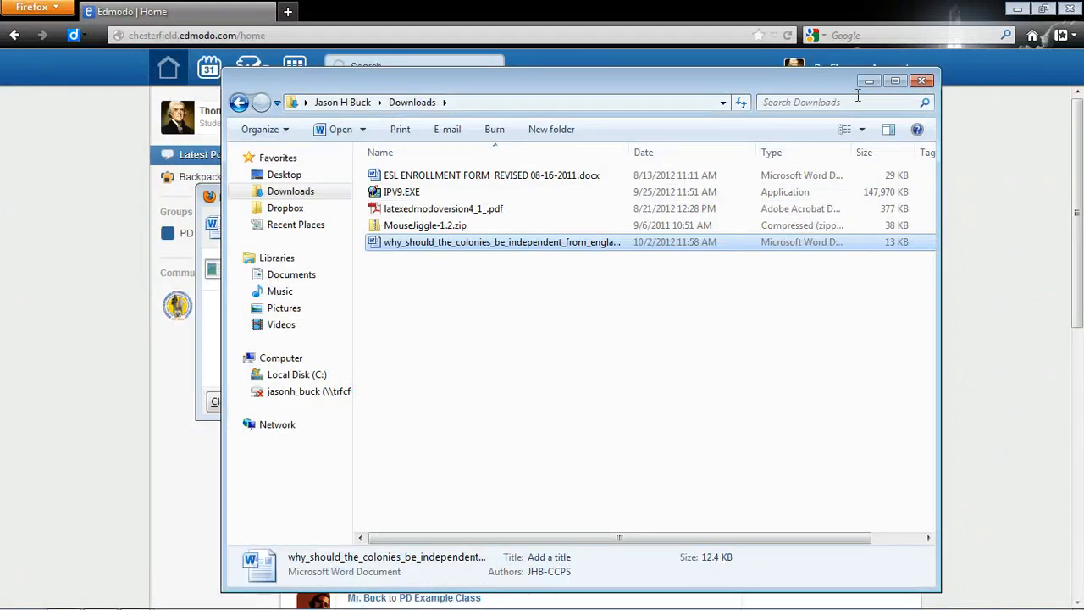
# Close the download windows and start turning in the Opinion Paper with a file attachment.
pyautogui.click(921, 81)
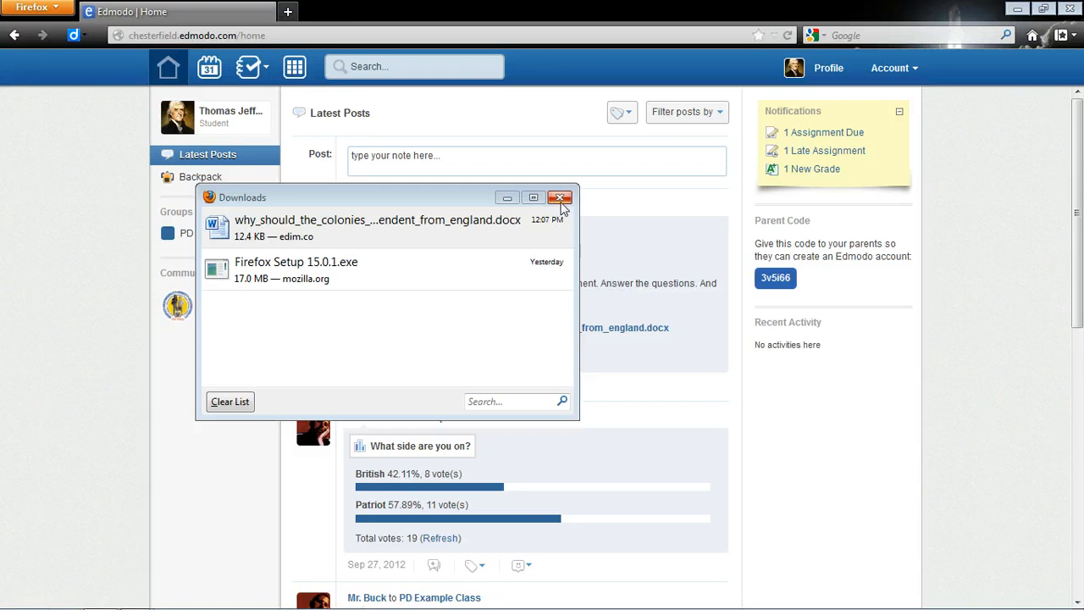
pyautogui.click(559, 196)
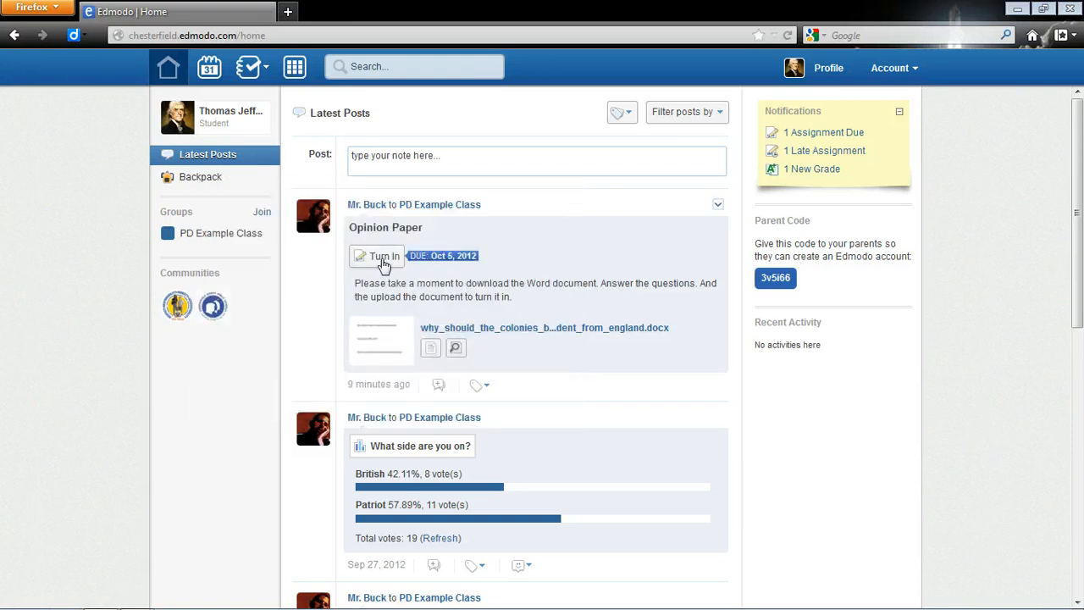
pyautogui.click(383, 256)
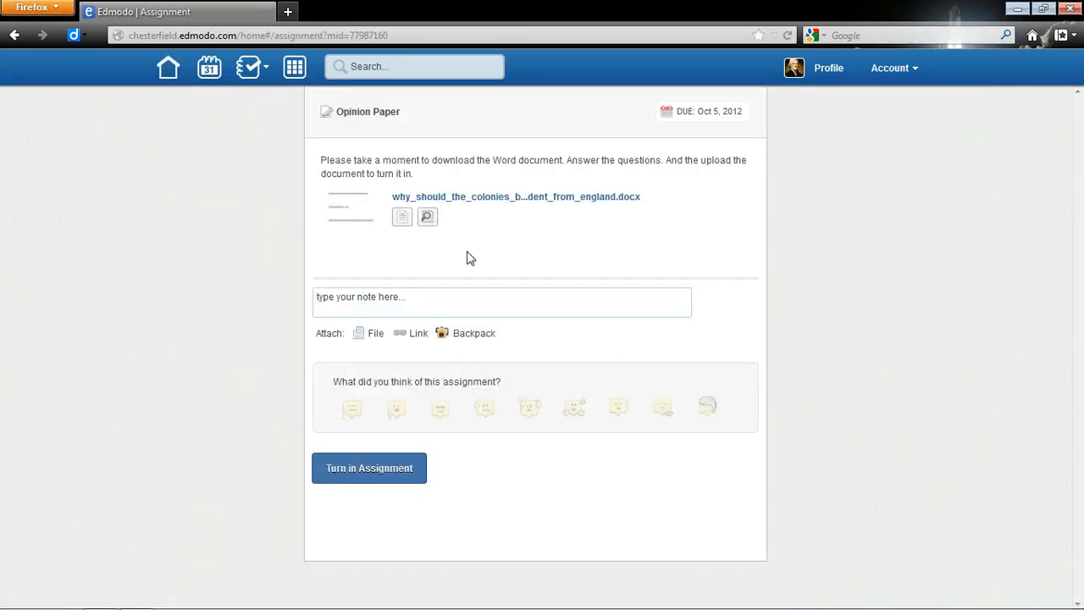
pyautogui.moveTo(369, 339)
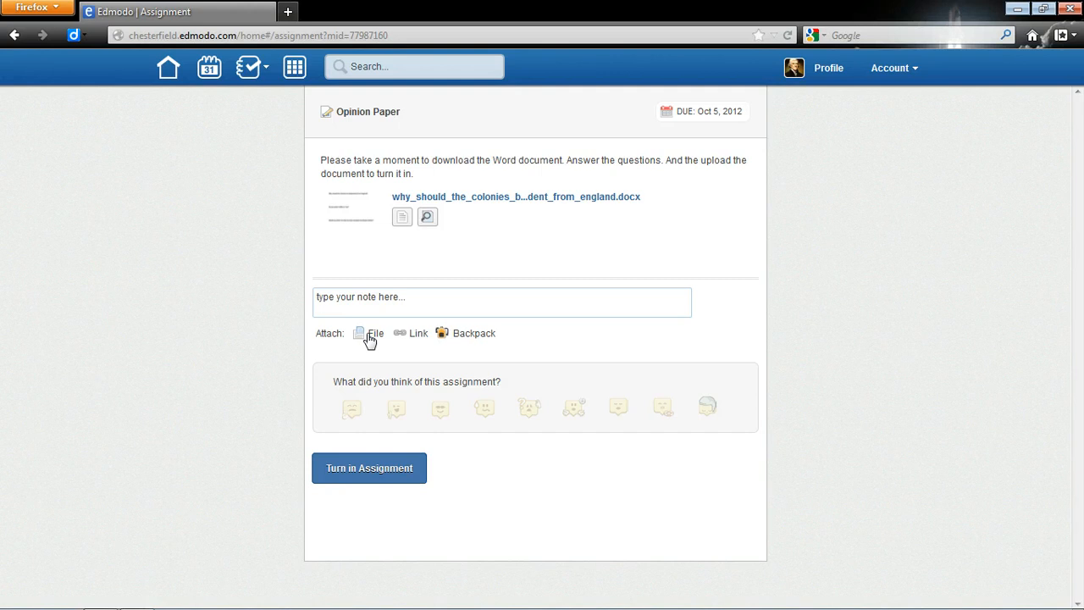
pyautogui.click(369, 332)
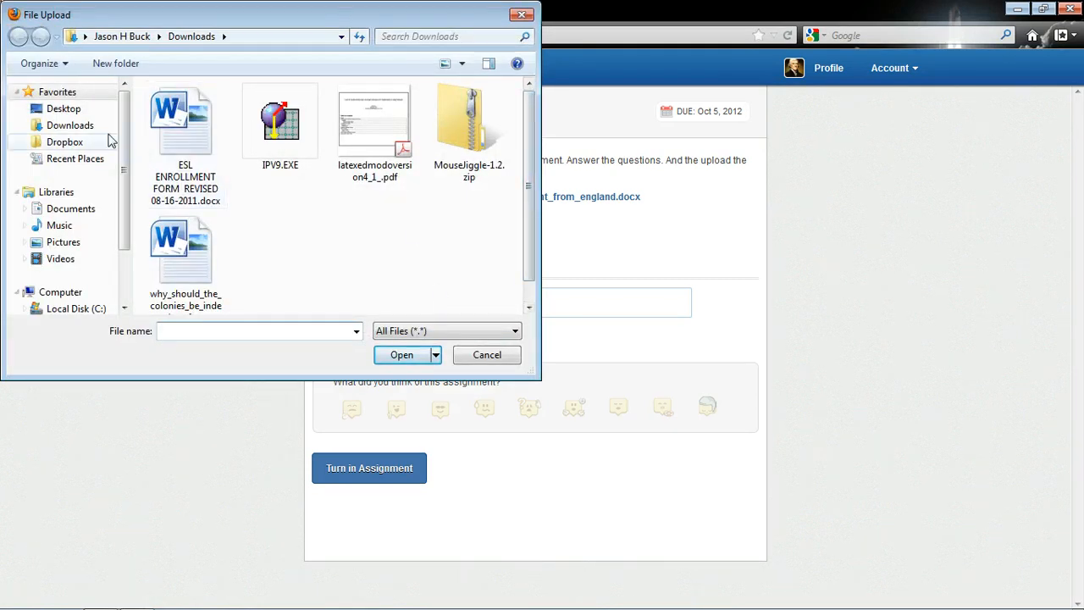
# Attach the saved essay .docx from the Documents library and turn in the assignment.
pyautogui.click(71, 209)
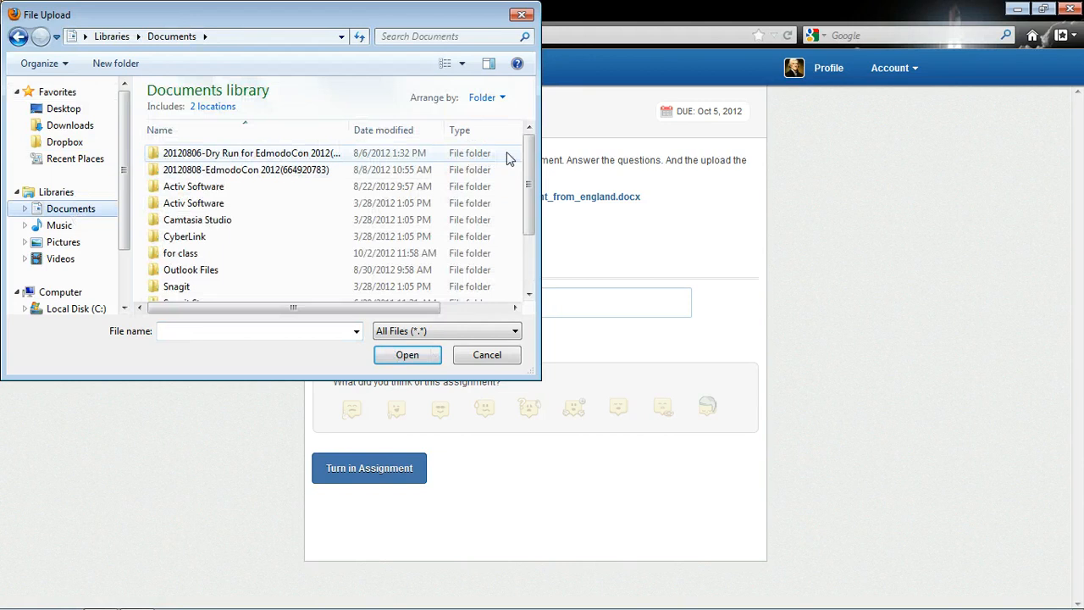
pyautogui.scroll(-3)
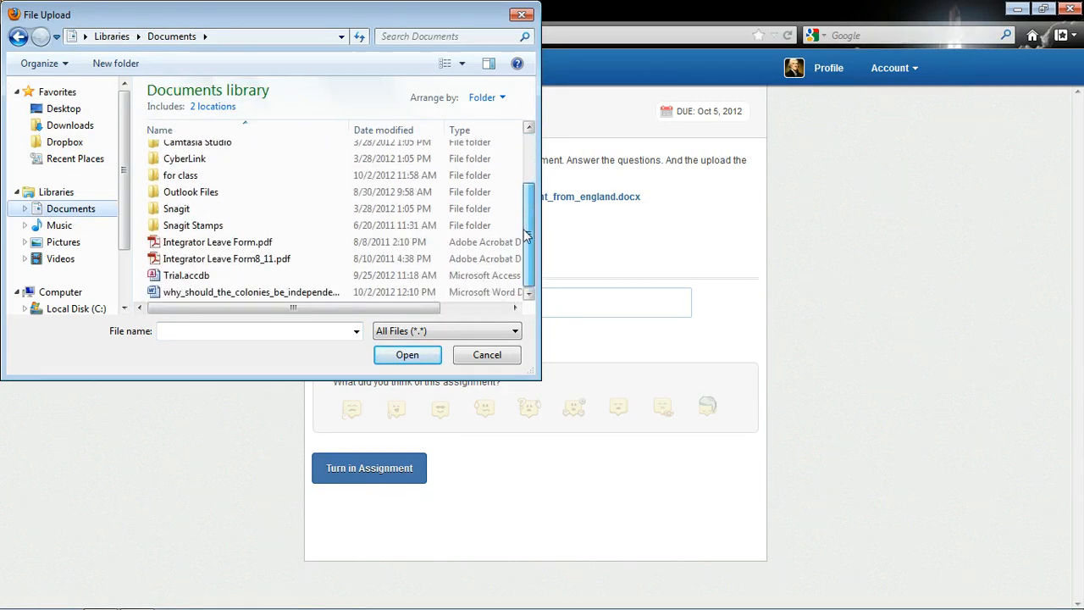
pyautogui.click(250, 291)
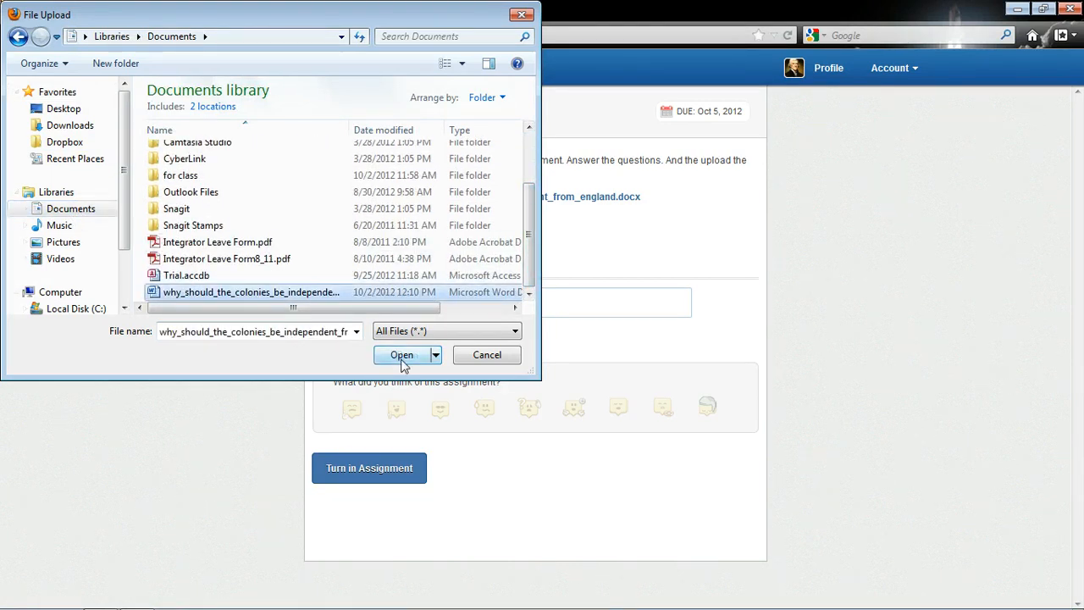
pyautogui.click(401, 354)
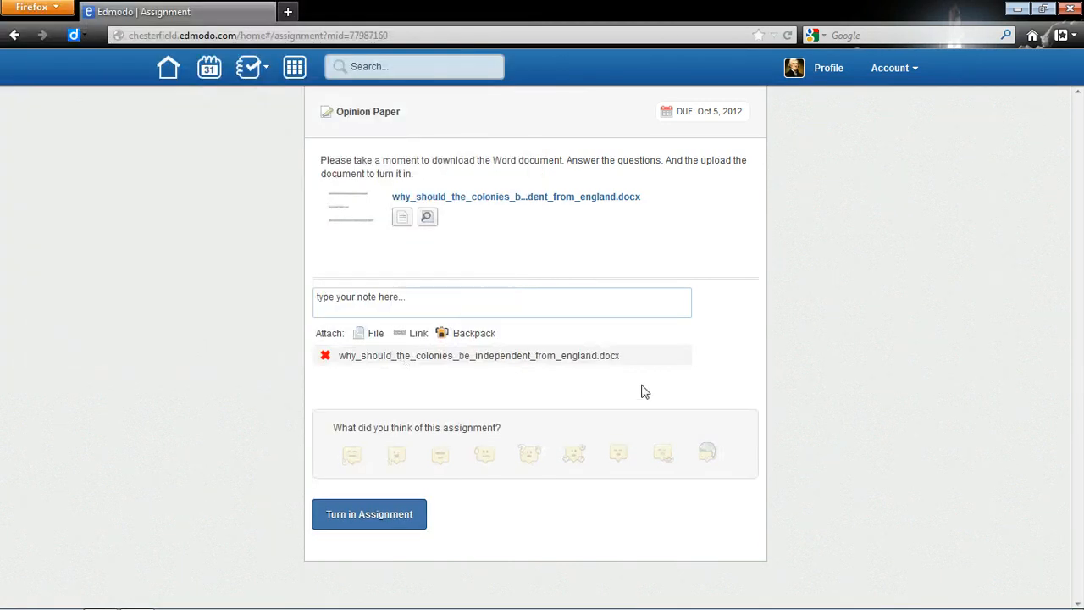
pyautogui.moveTo(350, 453)
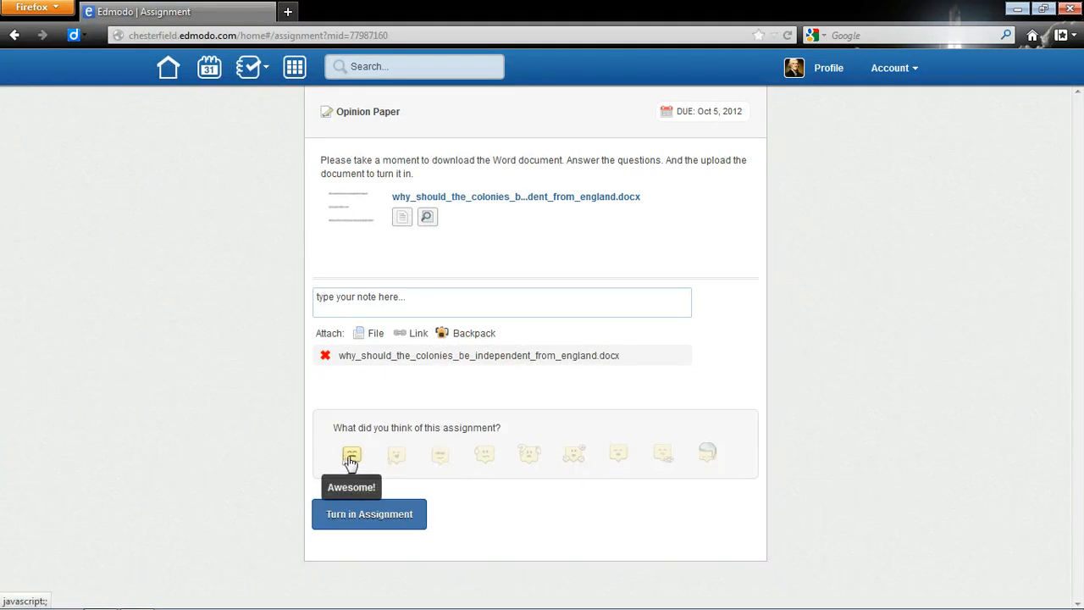
pyautogui.moveTo(261, 455)
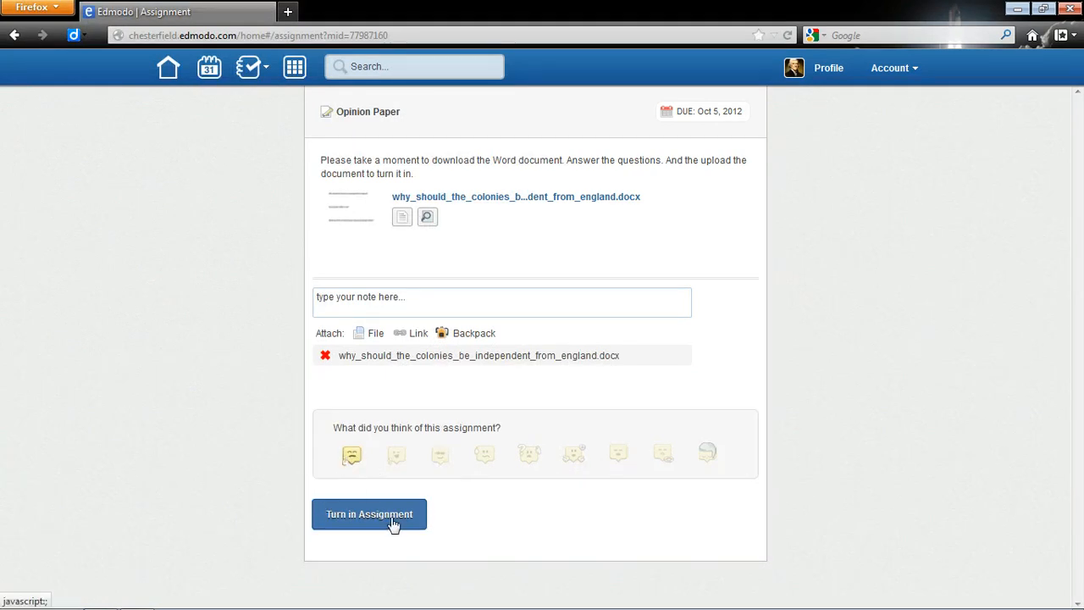
pyautogui.click(369, 515)
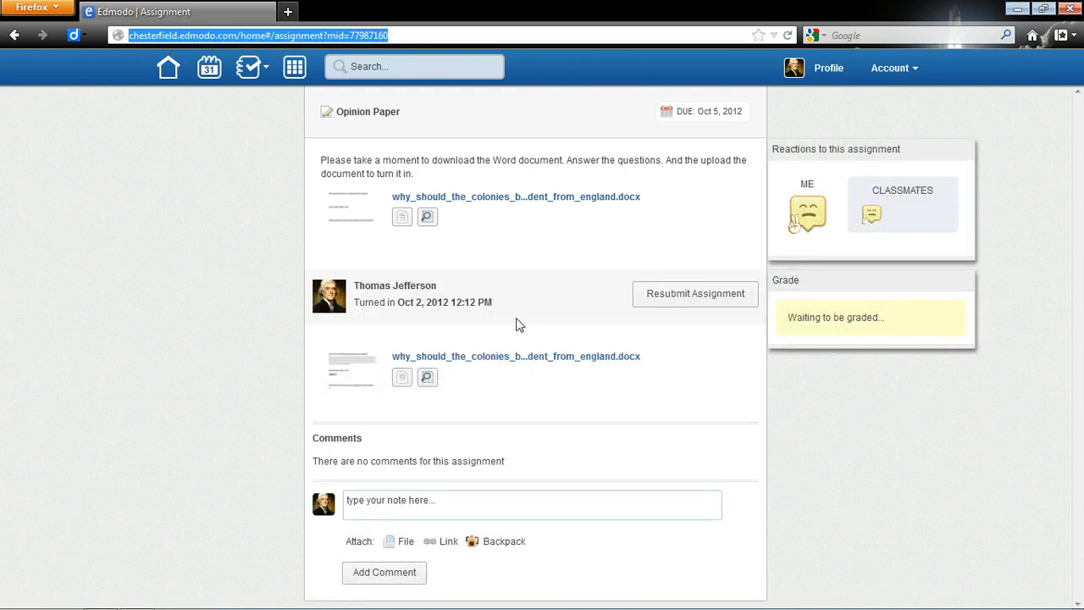
pyautogui.moveTo(534, 399)
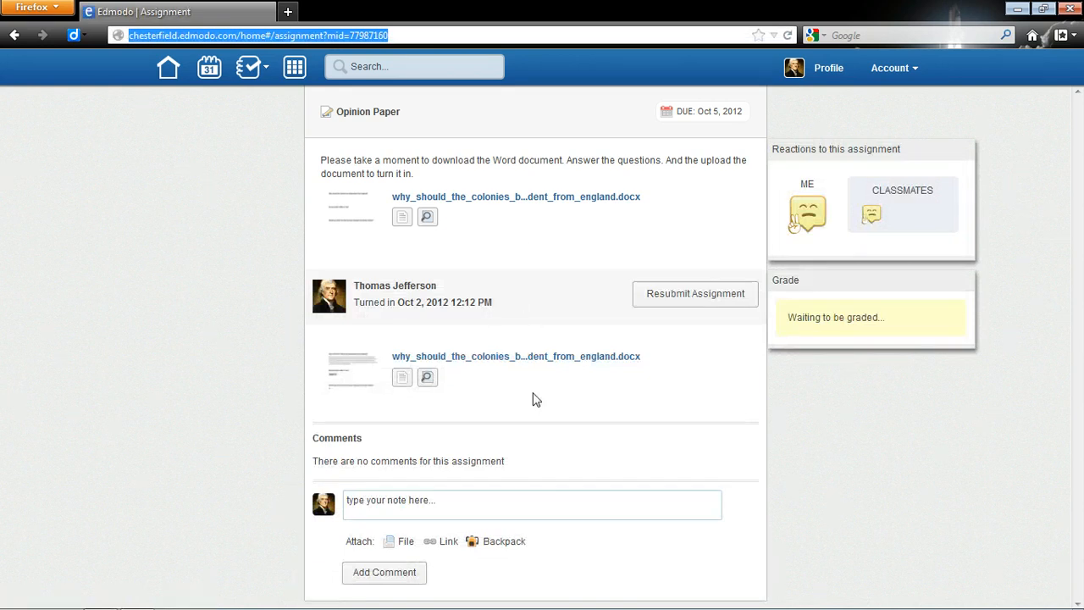
pyautogui.moveTo(760, 437)
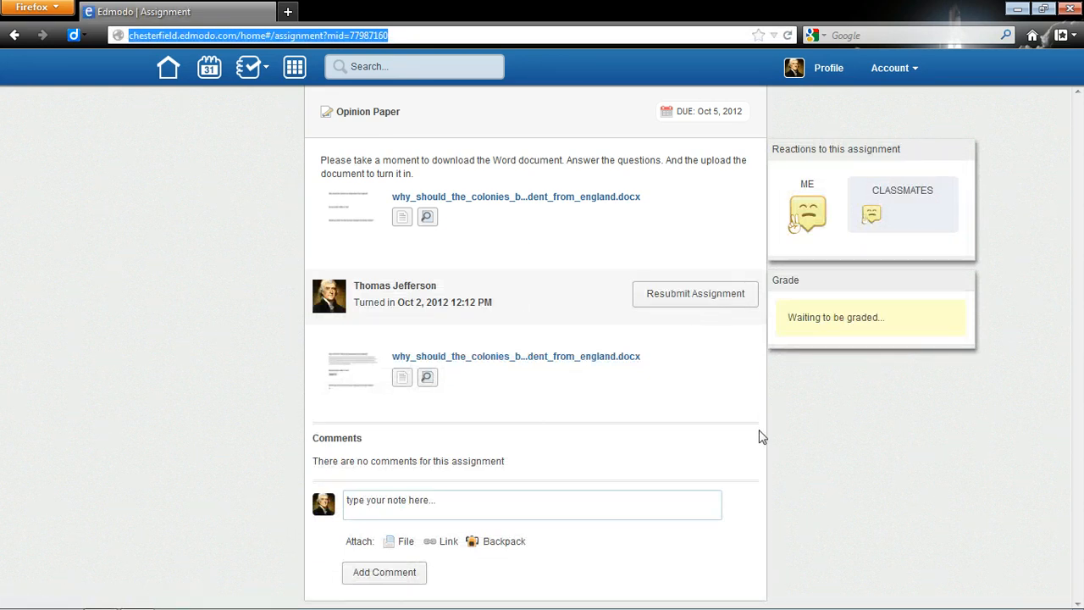
pyautogui.moveTo(752, 450)
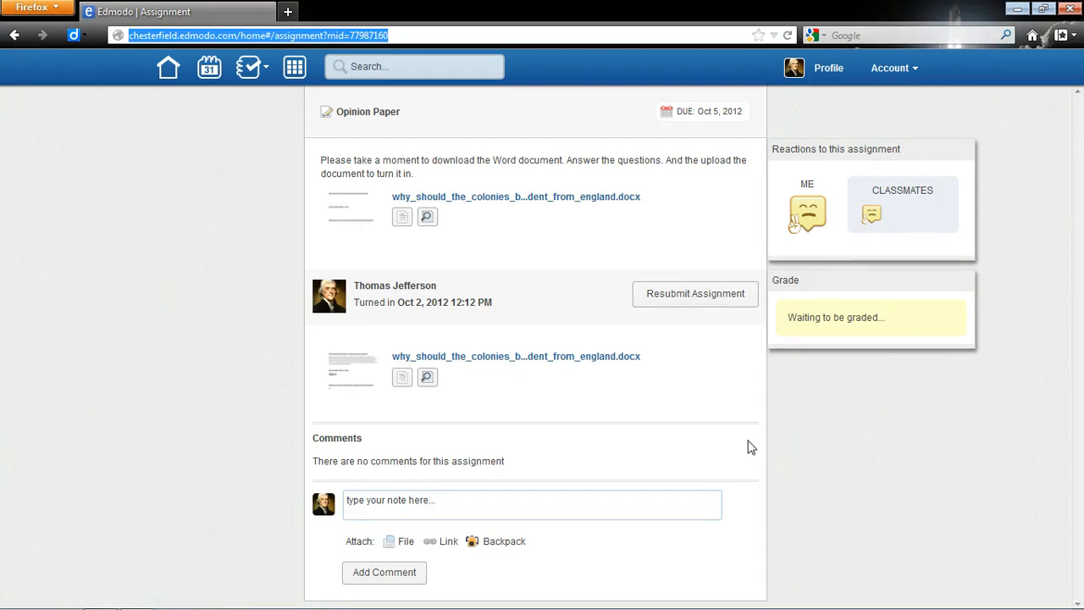
# In the Chrome session, open the PD Example Class group and download the attached Word document.
pyautogui.click(167, 68)
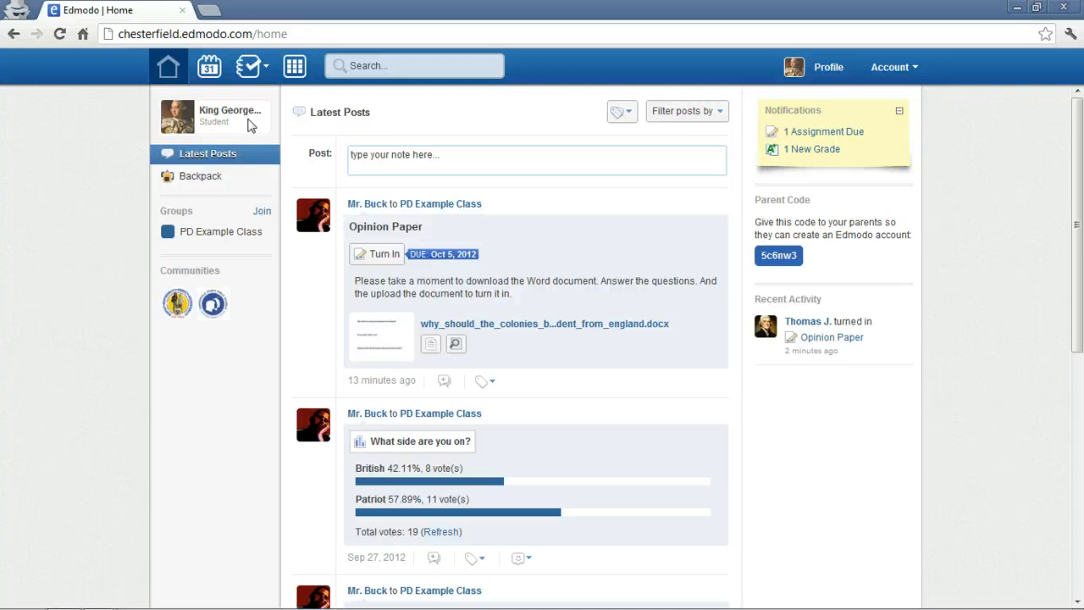
pyautogui.click(220, 230)
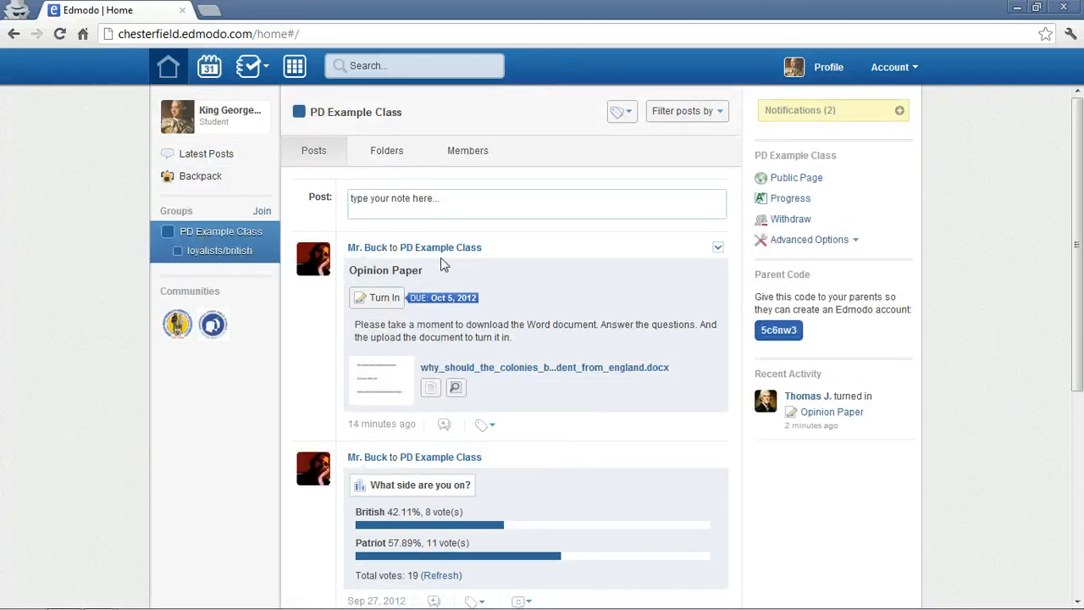
pyautogui.moveTo(399, 360)
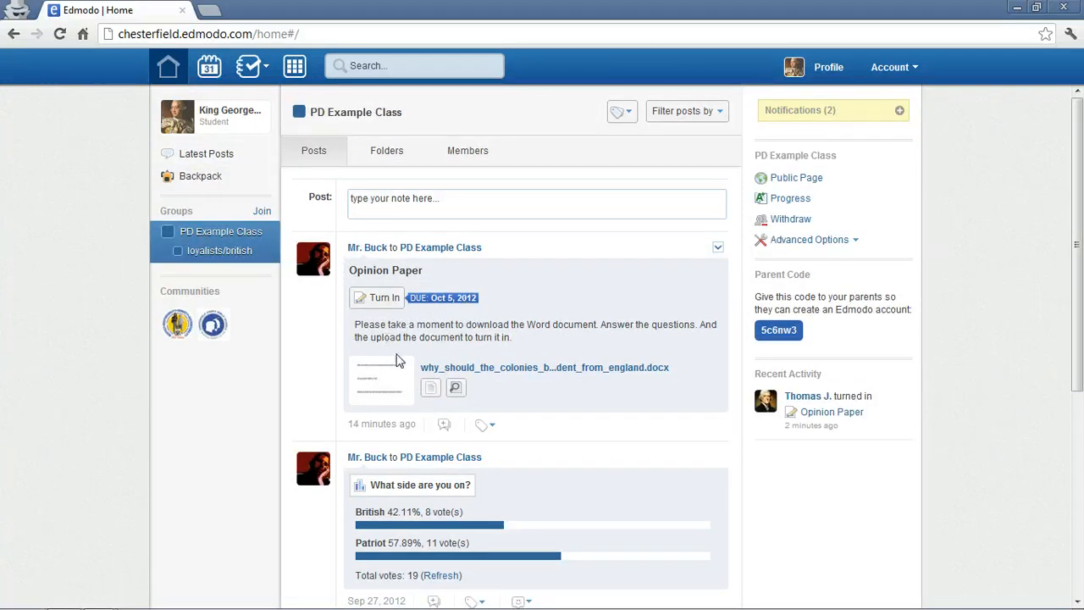
pyautogui.moveTo(435, 398)
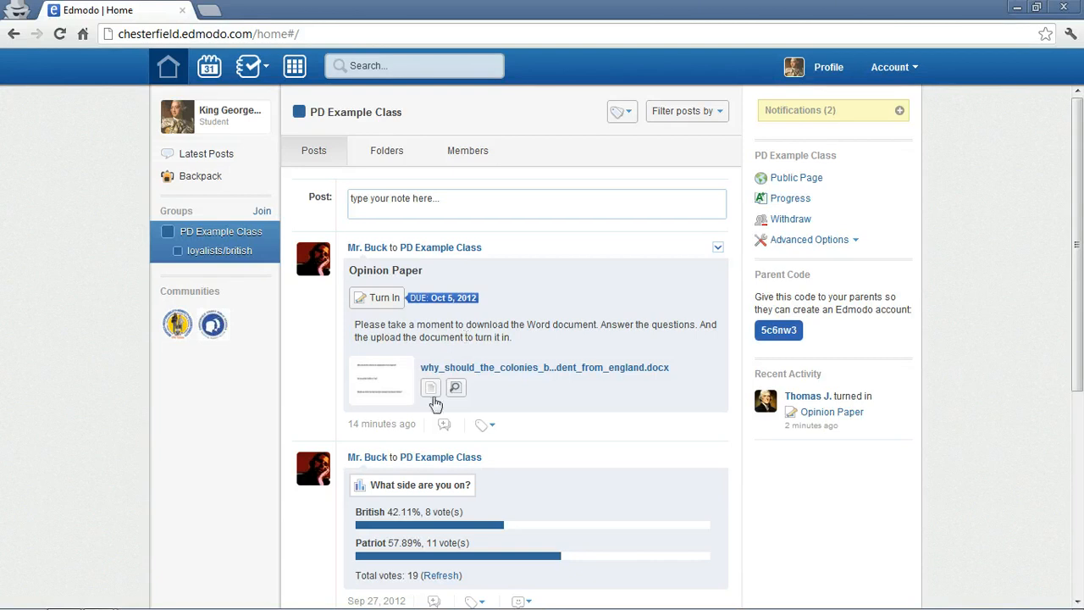
pyautogui.moveTo(430, 387)
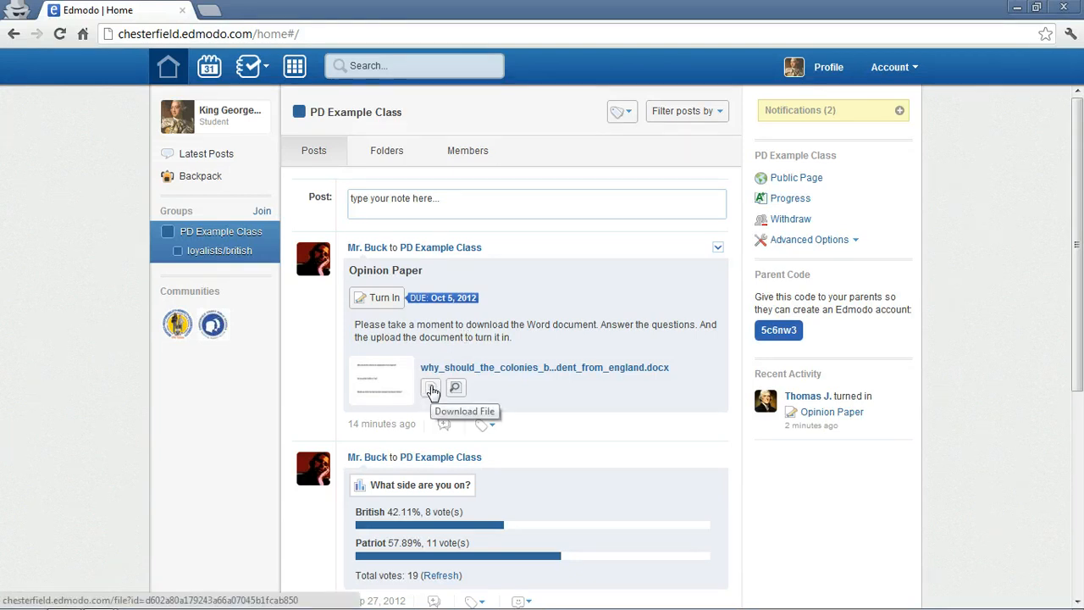
pyautogui.moveTo(433, 397)
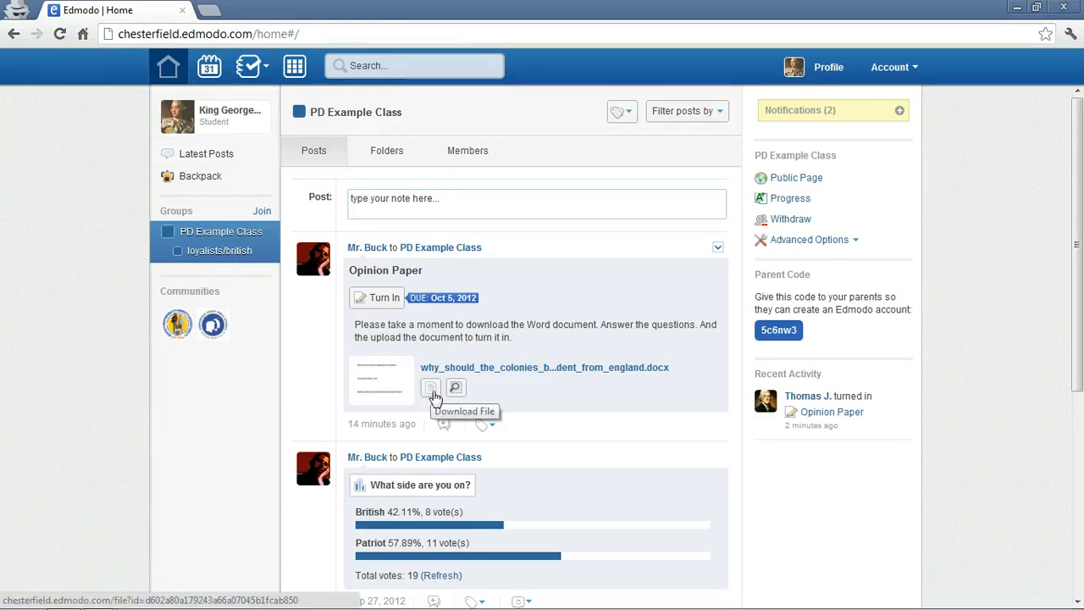
pyautogui.click(431, 388)
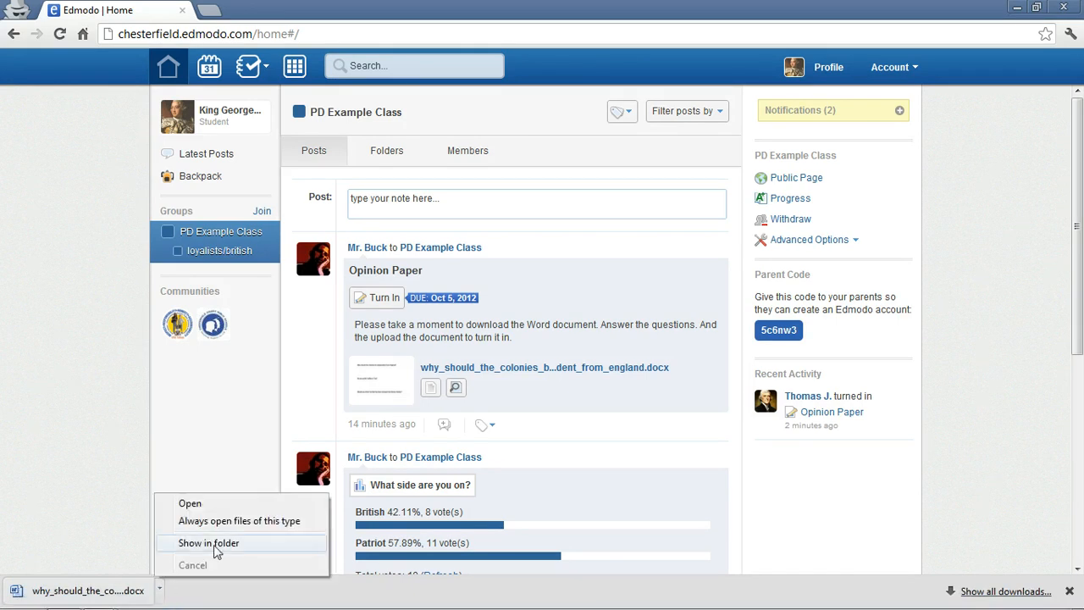
# Show the download in its folder and open the .docx in Word.
pyautogui.click(208, 542)
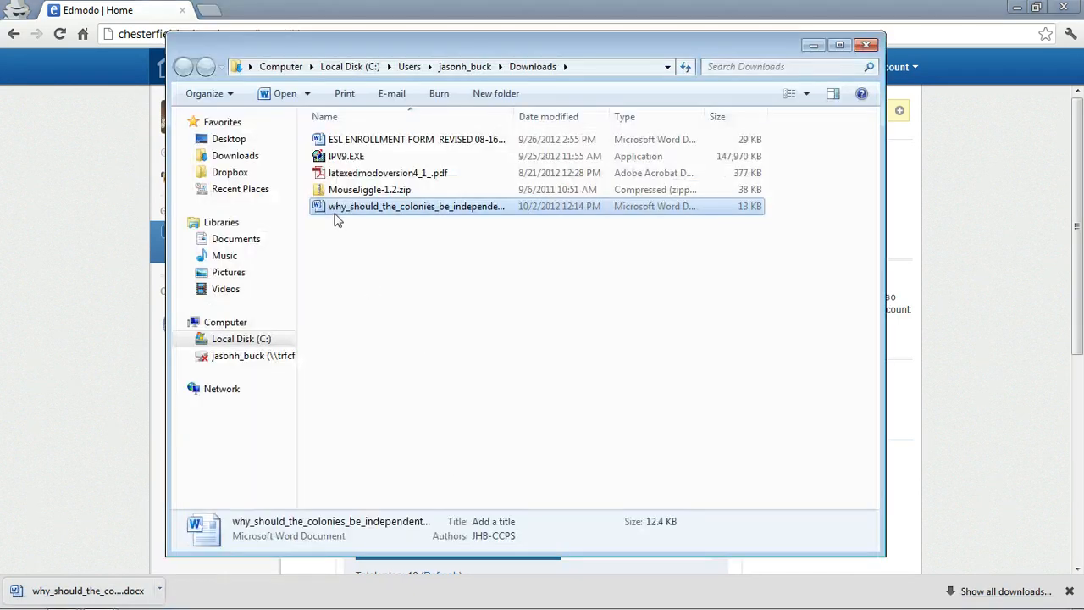
pyautogui.moveTo(320, 211)
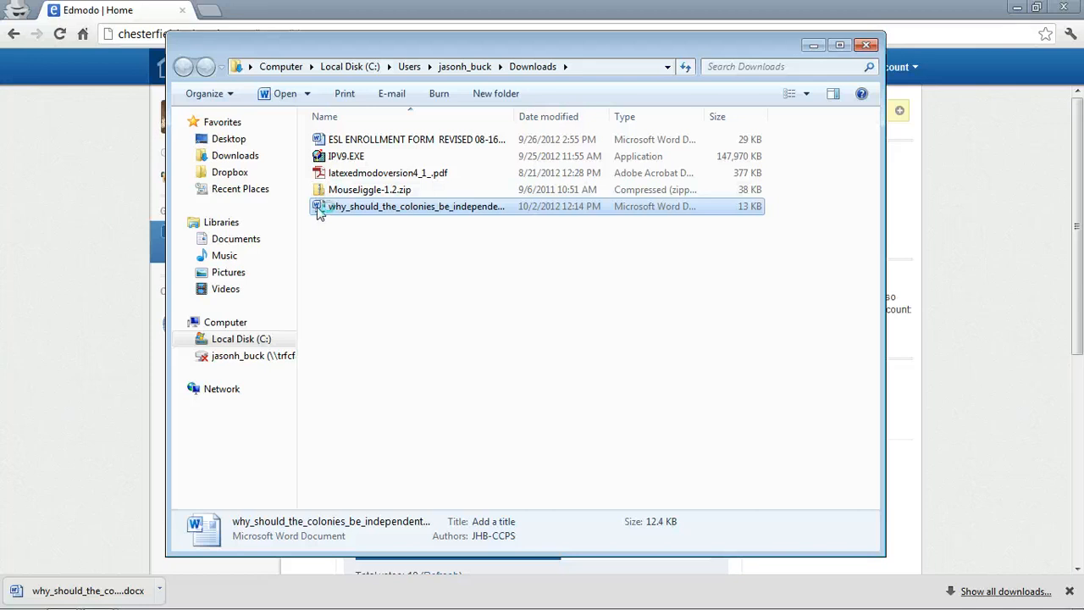
pyautogui.doubleClick(416, 206)
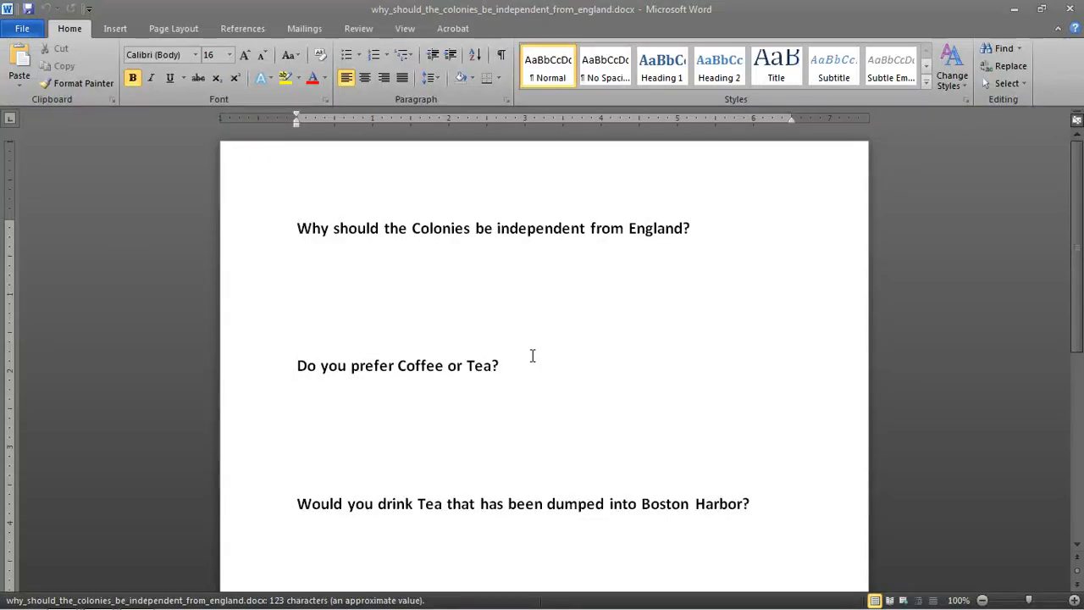
# Answer the questions with 'The SHOULD NEVER BE INDEPENDENT!!!!' and set that first answer to font size 28.
pyautogui.write('The SHOULD NEVER BE INDEPENDENT!!!!')
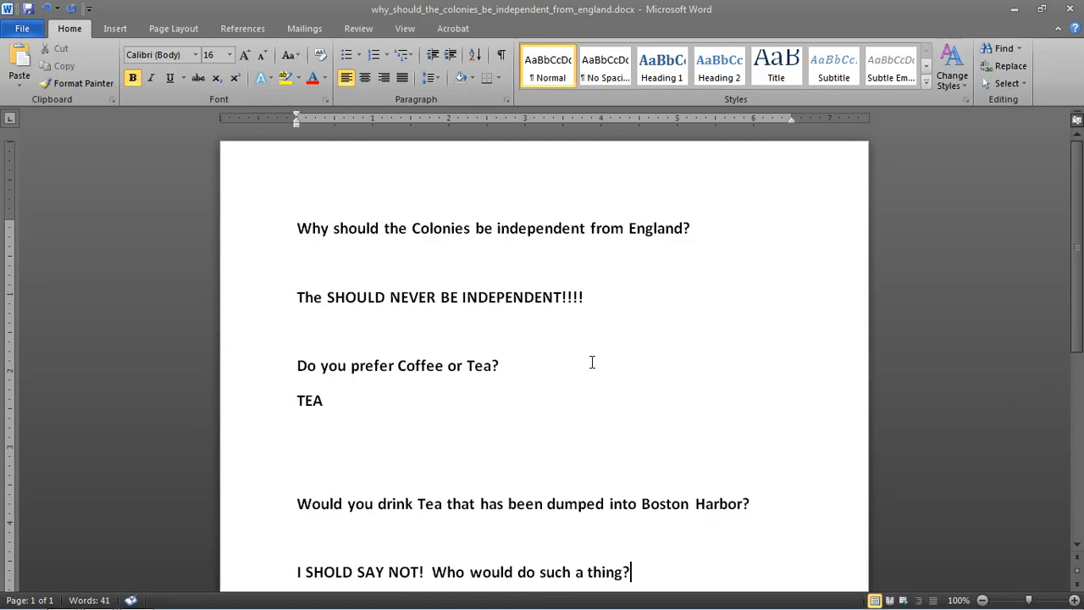
pyautogui.tripleClick(440, 296)
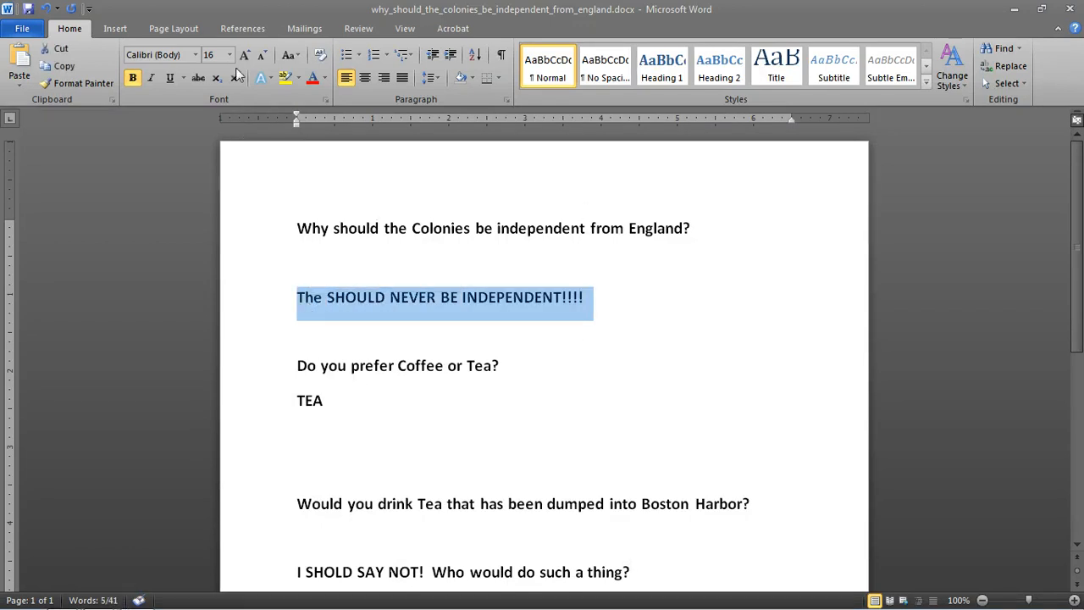
pyautogui.click(230, 54)
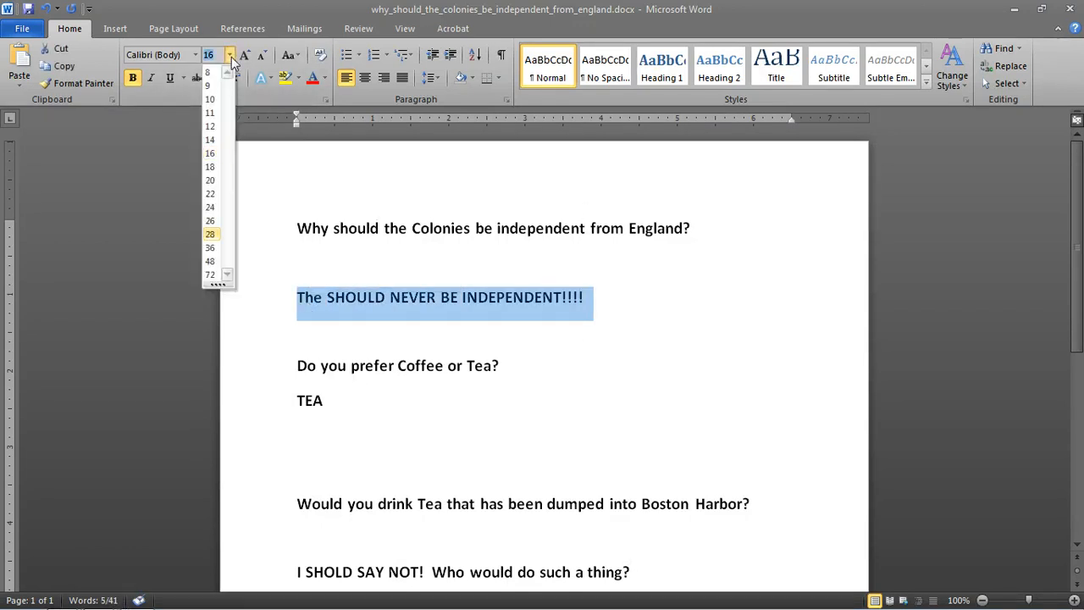
pyautogui.click(210, 233)
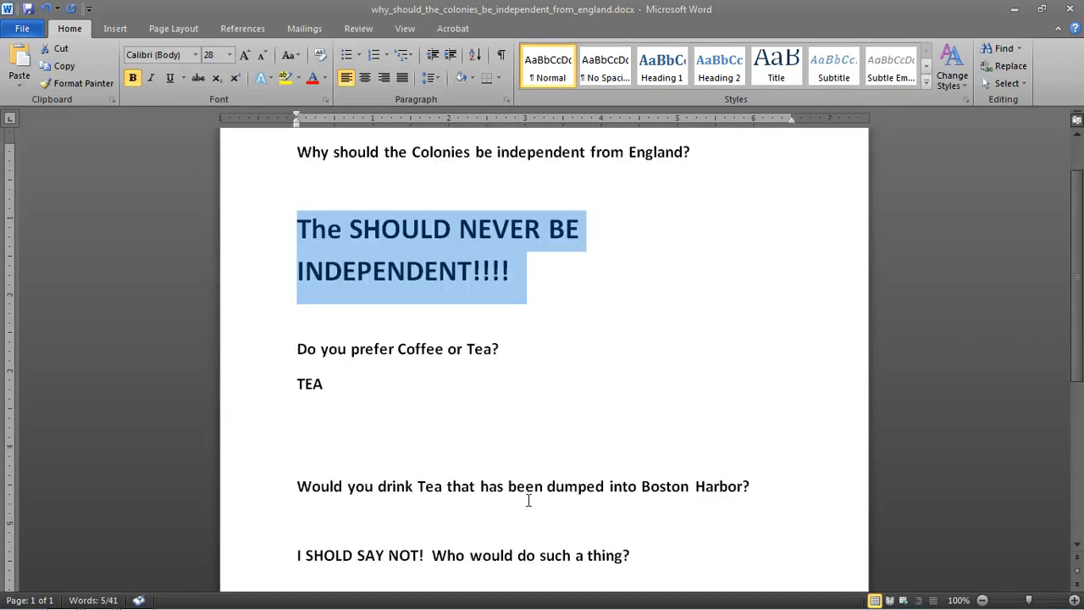
pyautogui.scroll(3)
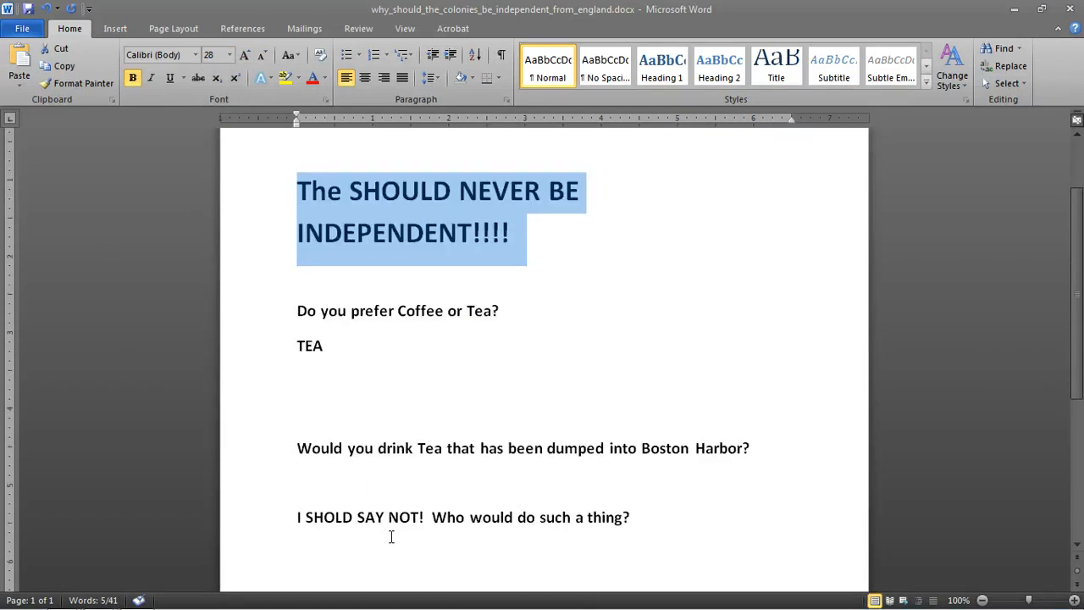
pyautogui.moveTo(594, 525)
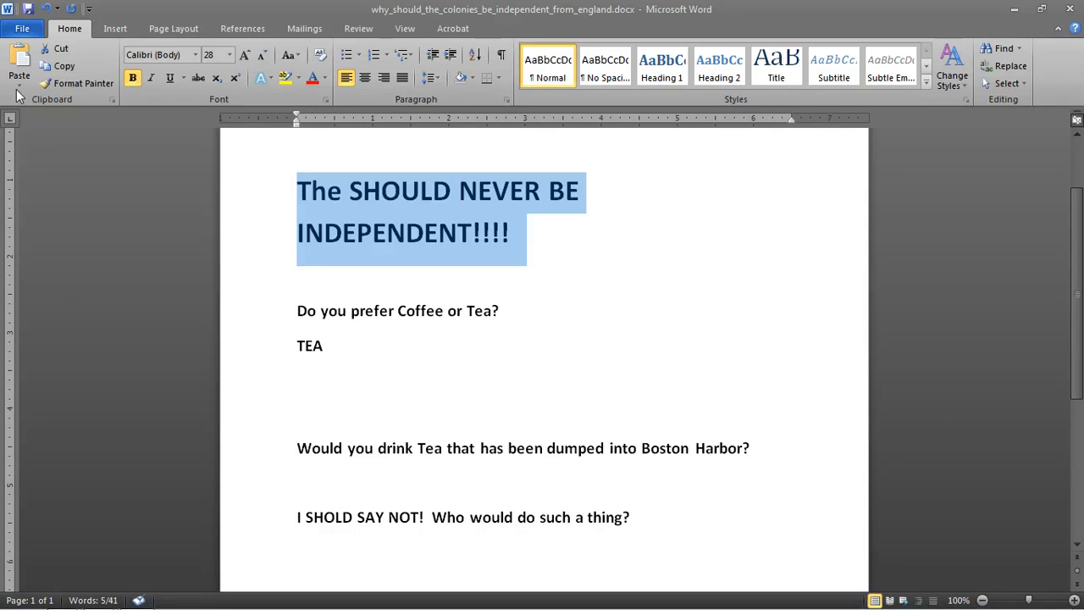
# Save the completed answers as a copy in the Documents library via Save As.
pyautogui.click(20, 27)
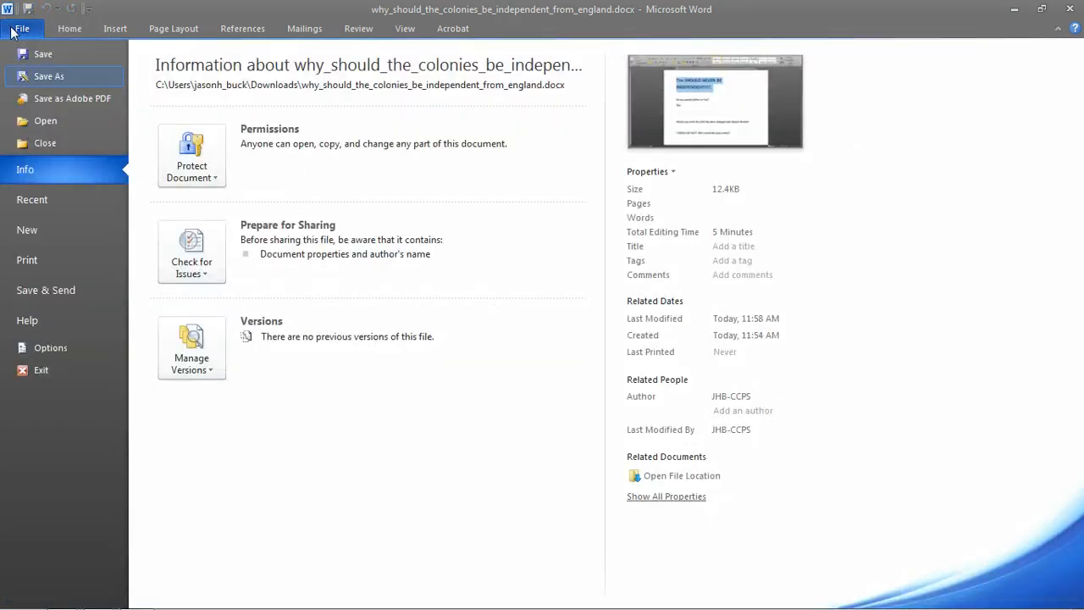
pyautogui.click(47, 76)
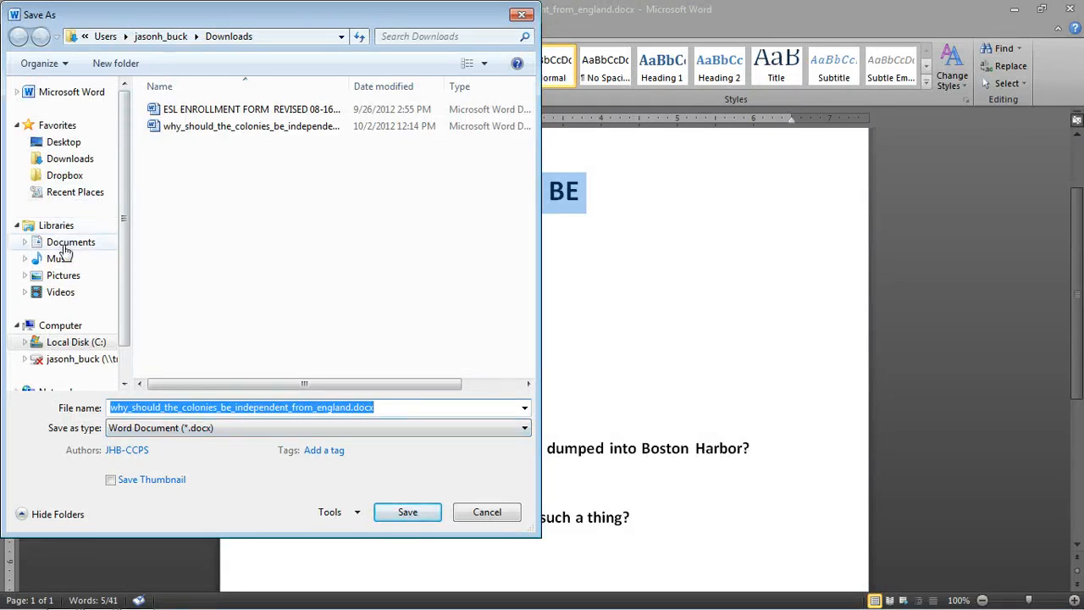
pyautogui.click(72, 241)
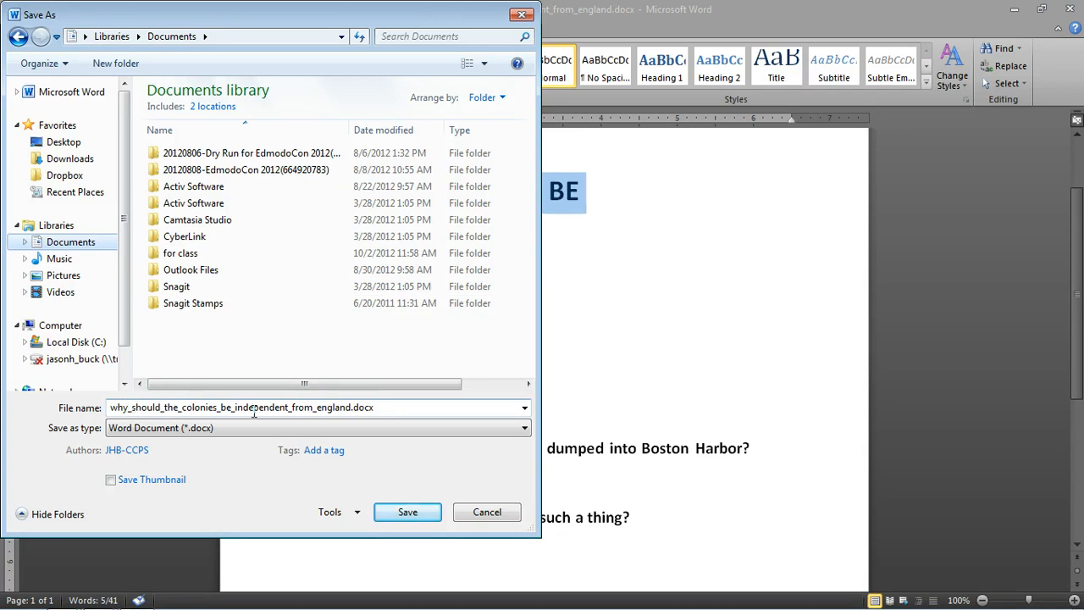
pyautogui.click(406, 512)
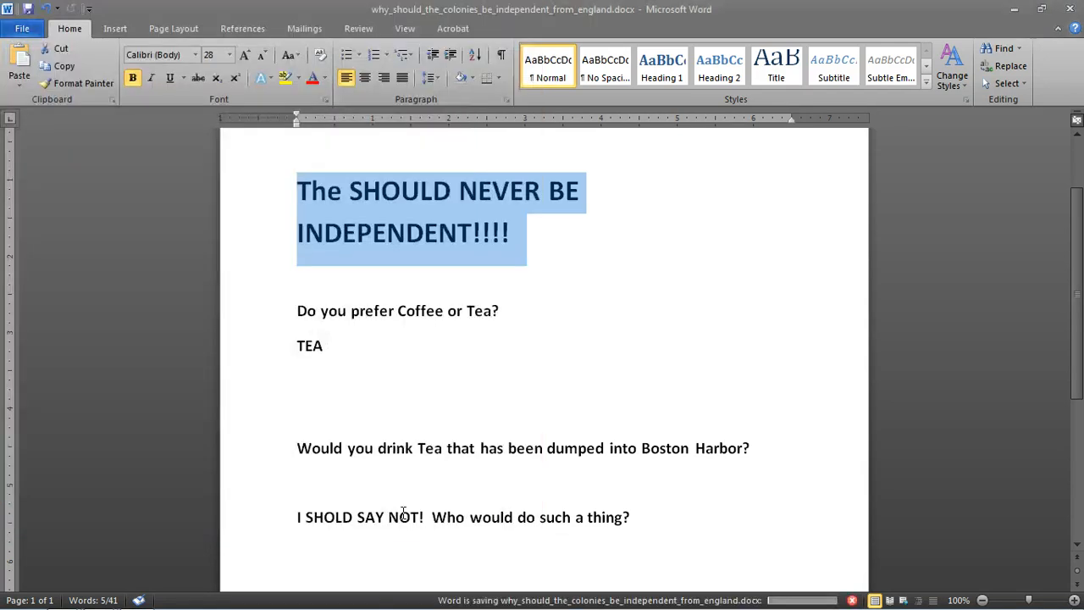
pyautogui.moveTo(684, 478)
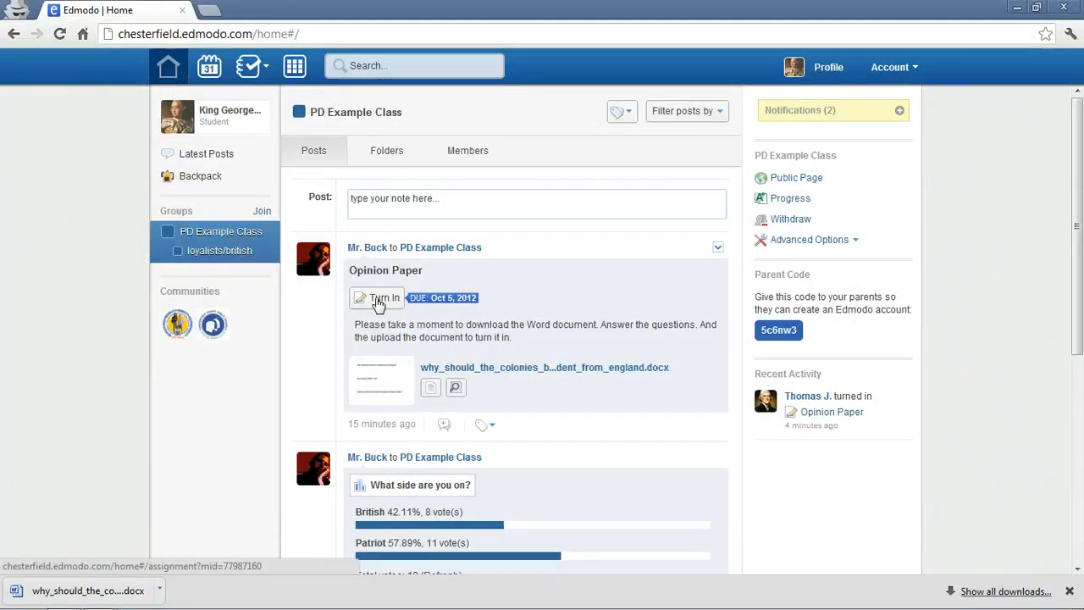
# Open the Opinion Paper turn-in form and attach the completed colonies .docx from Documents.
pyautogui.click(383, 298)
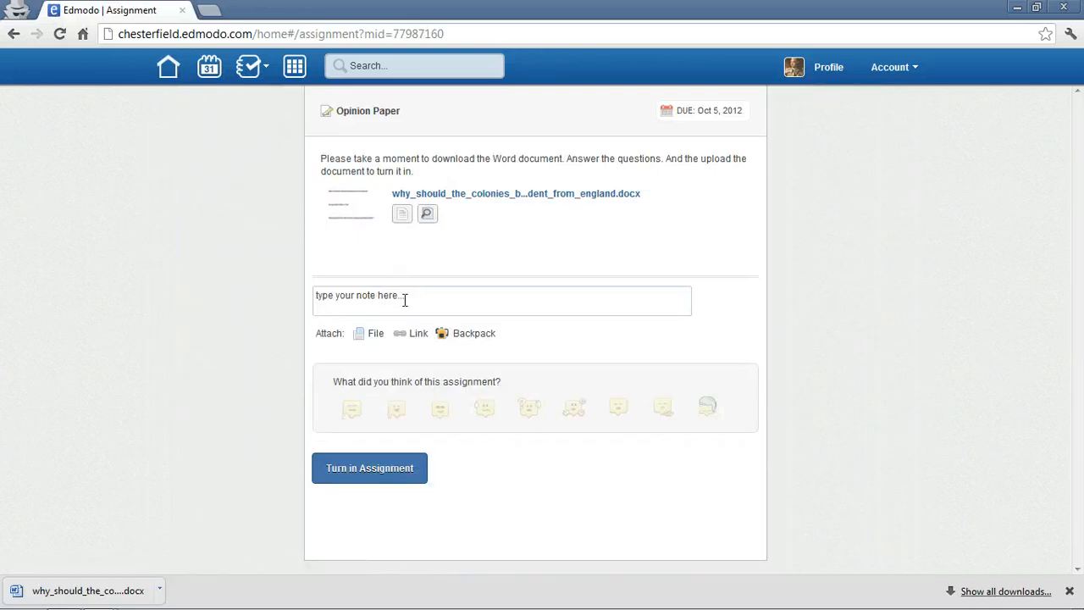
pyautogui.click(375, 331)
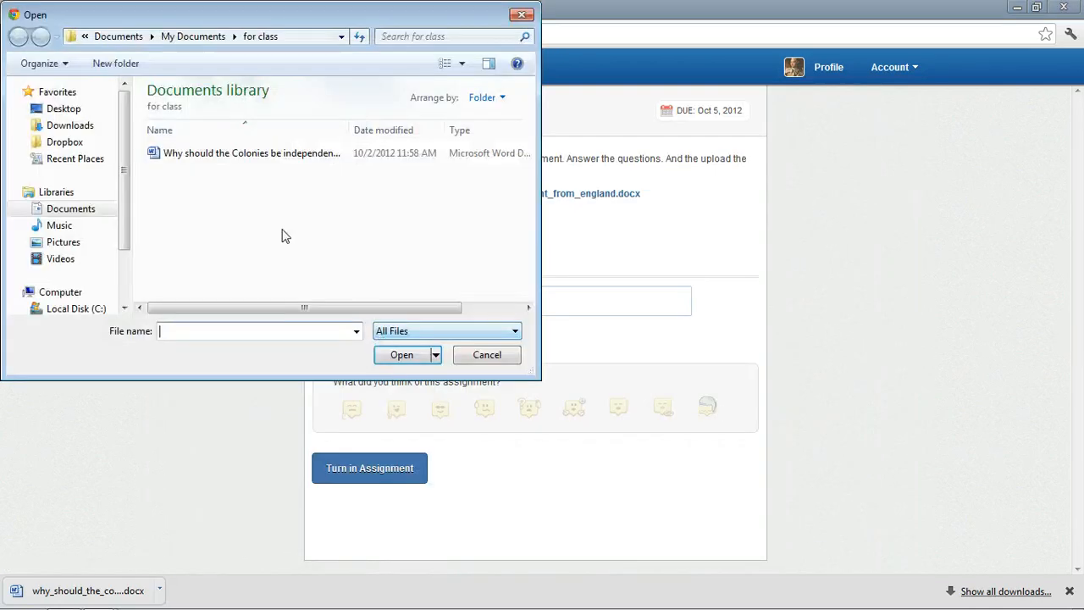
pyautogui.click(71, 208)
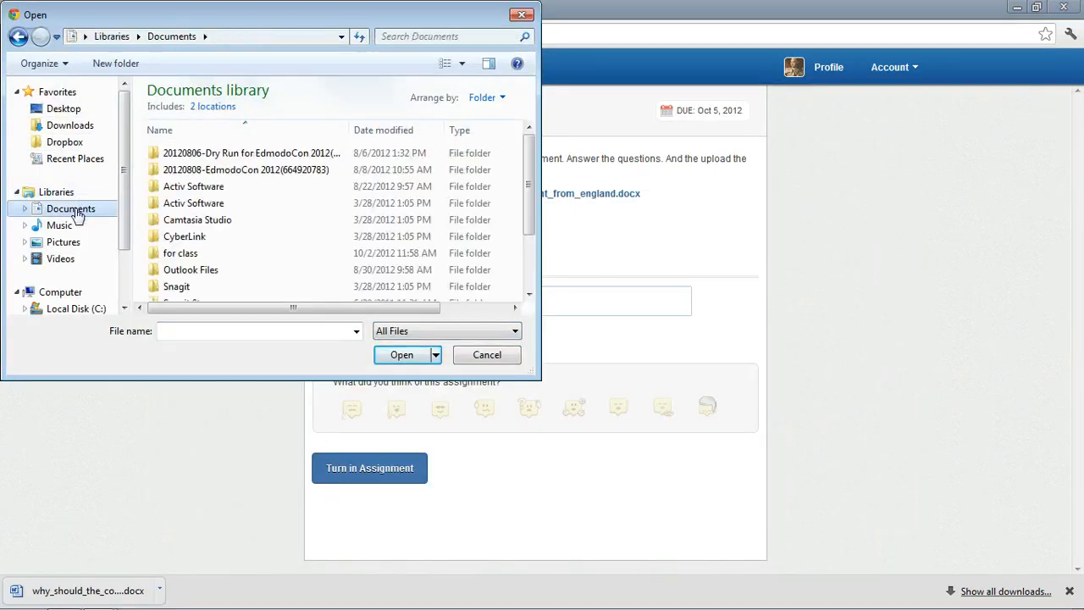
pyautogui.scroll(-3)
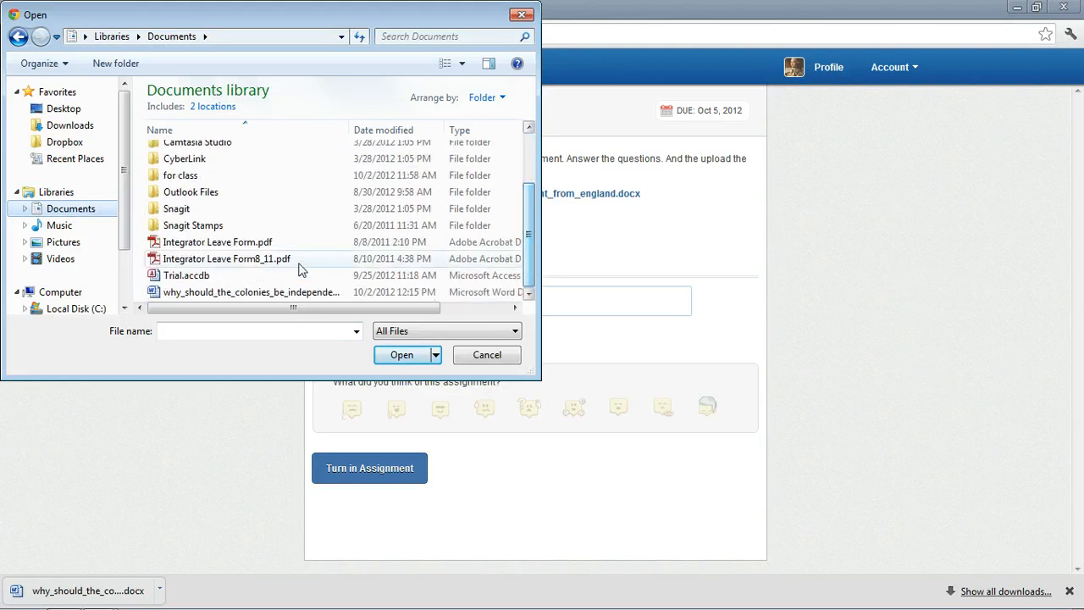
pyautogui.click(250, 291)
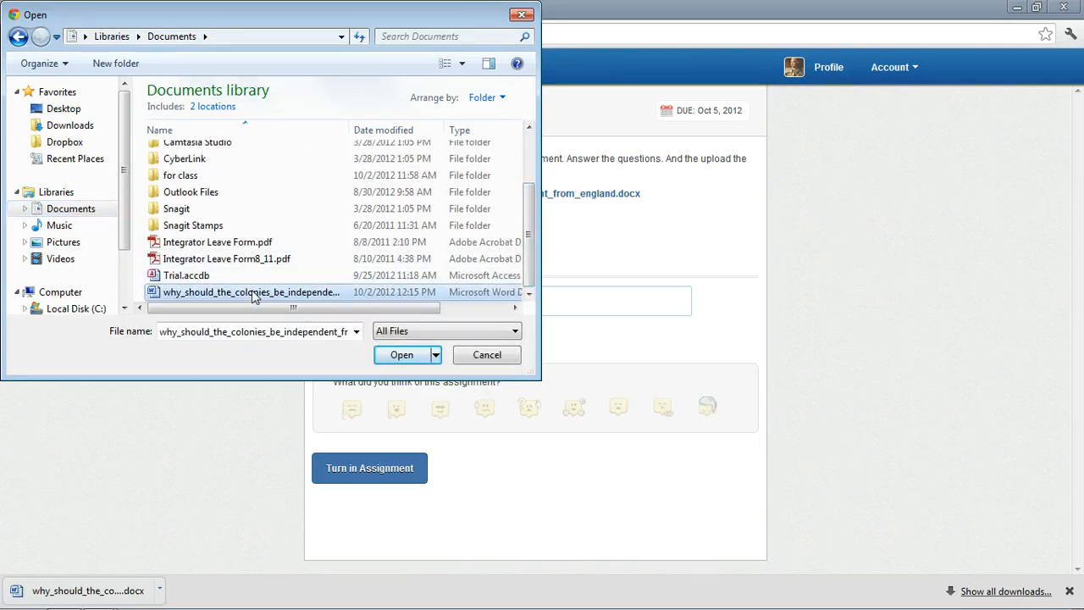
pyautogui.moveTo(117, 245)
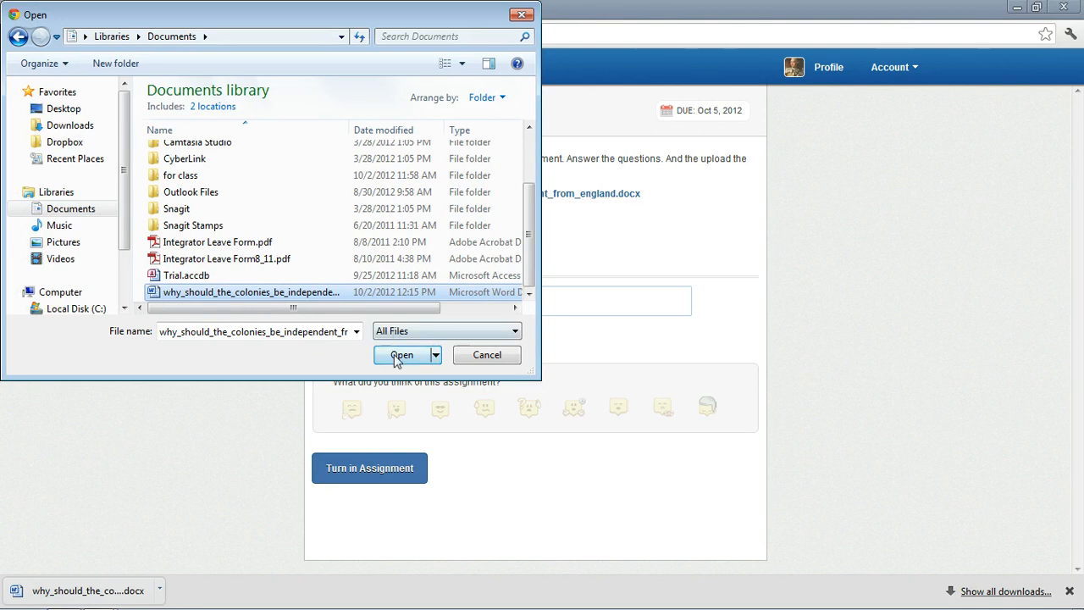
pyautogui.click(401, 355)
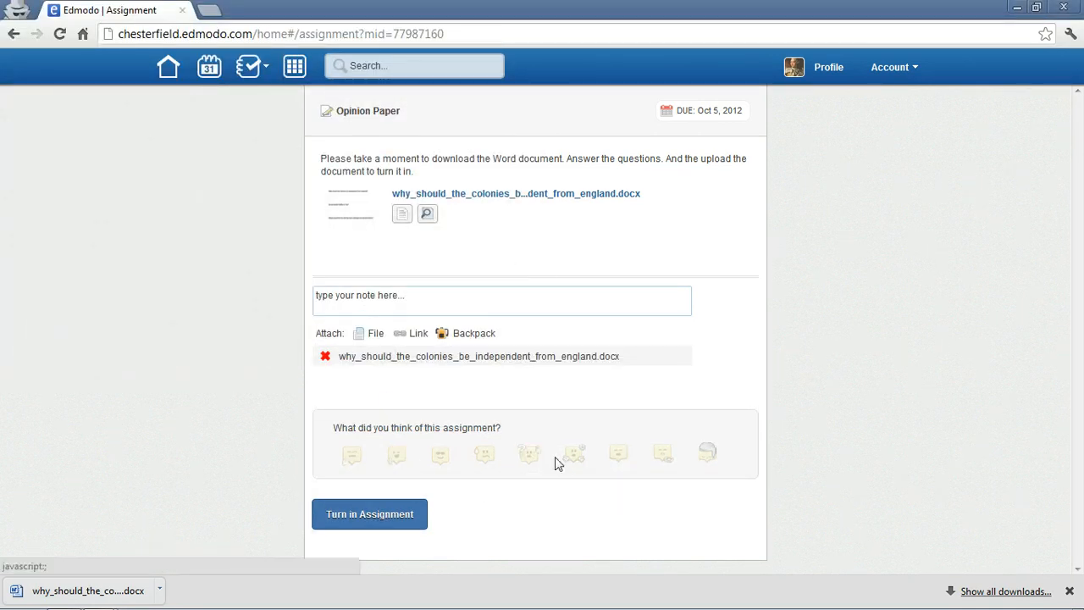
# Choose a reaction face and turn in the assignment with the Word document attached.
pyautogui.click(528, 453)
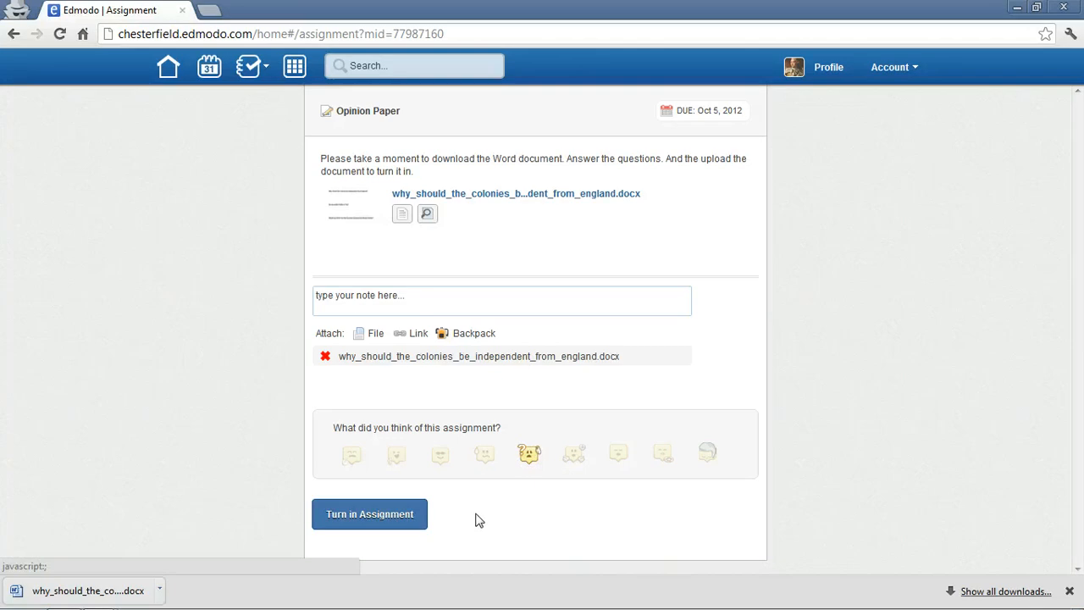
pyautogui.click(369, 515)
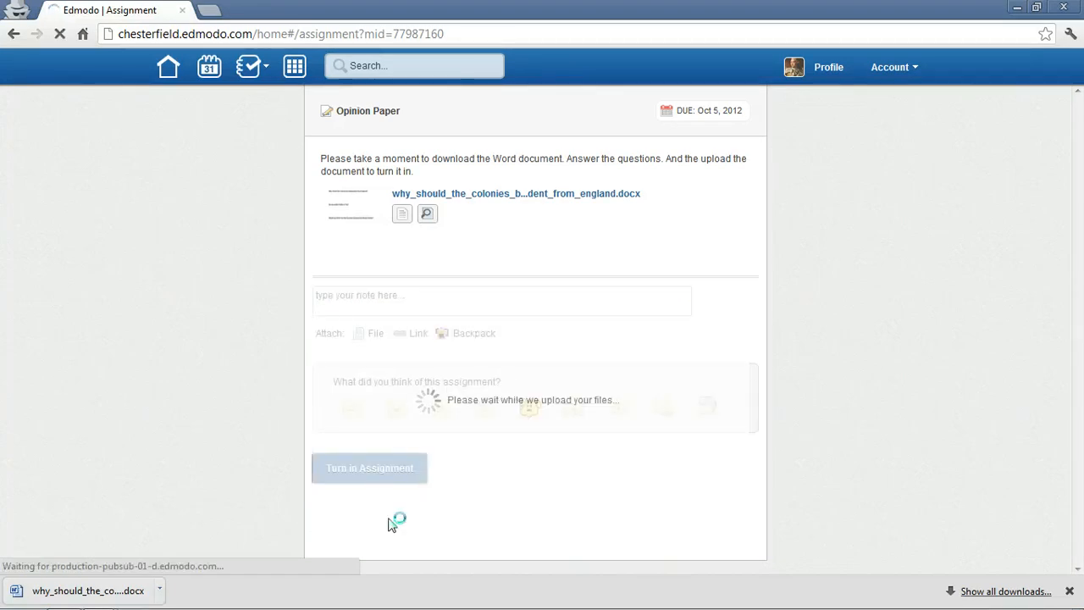
pyautogui.click(280, 34)
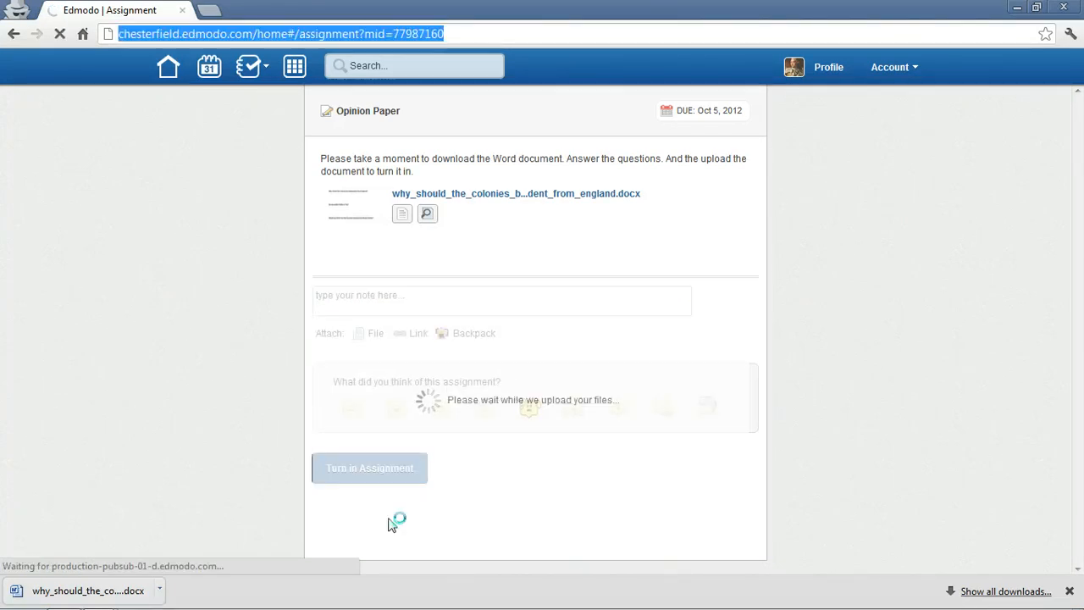
pyautogui.click(369, 467)
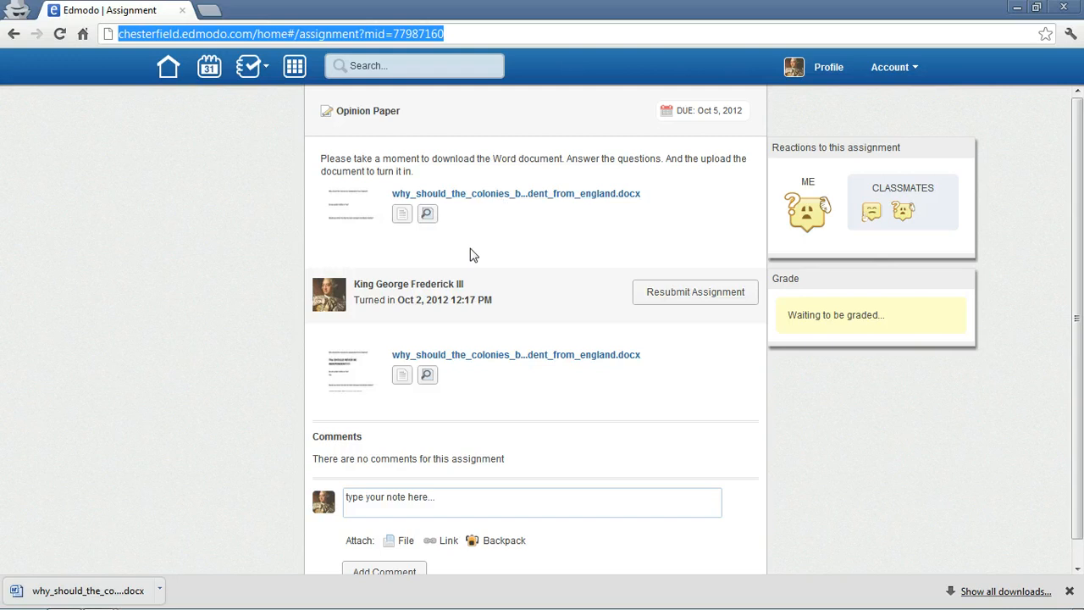
pyautogui.moveTo(464, 377)
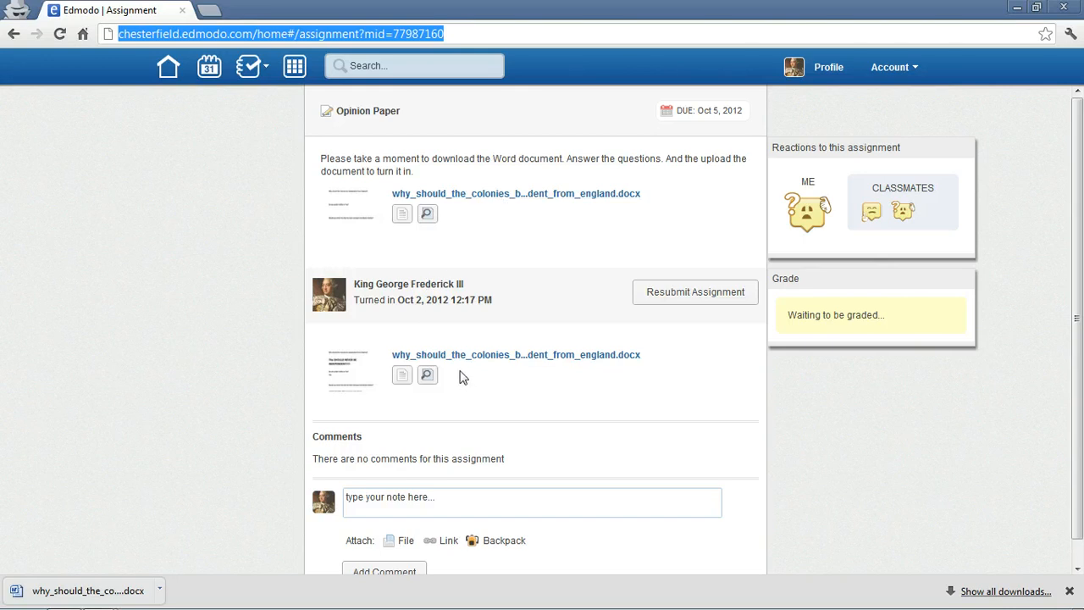
# Return to the class home feed showing the Opinion Paper turned in, waiting for grade.
pyautogui.scroll(-3)
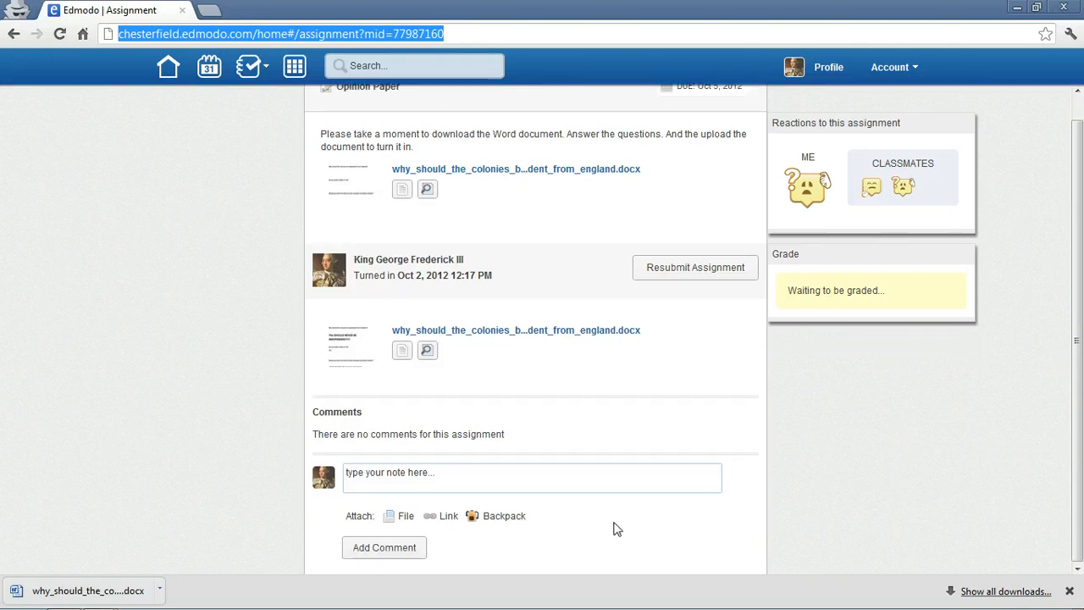
pyautogui.scroll(3)
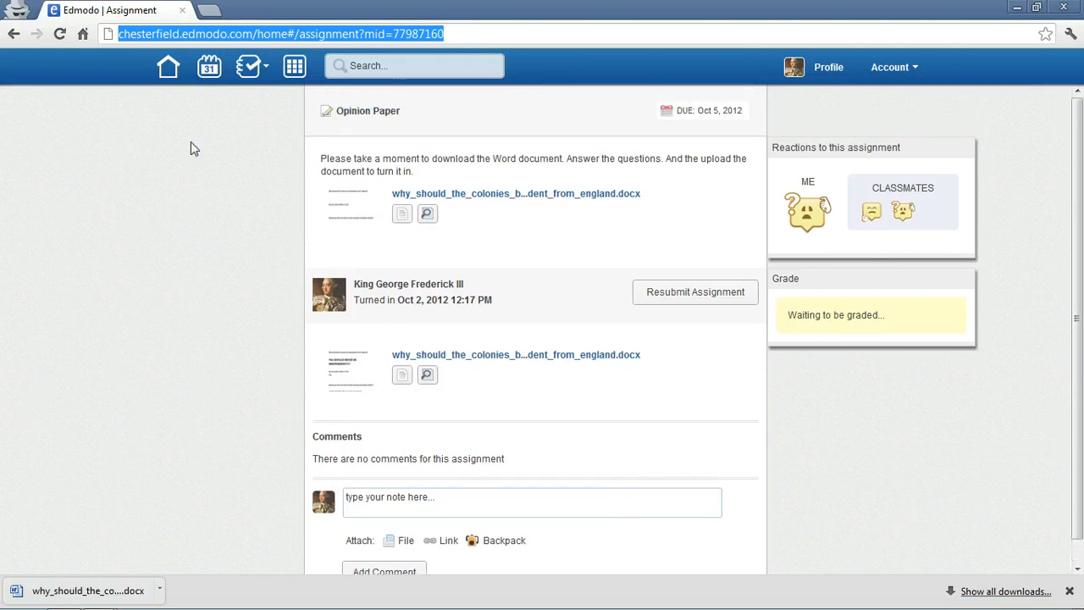
pyautogui.click(167, 66)
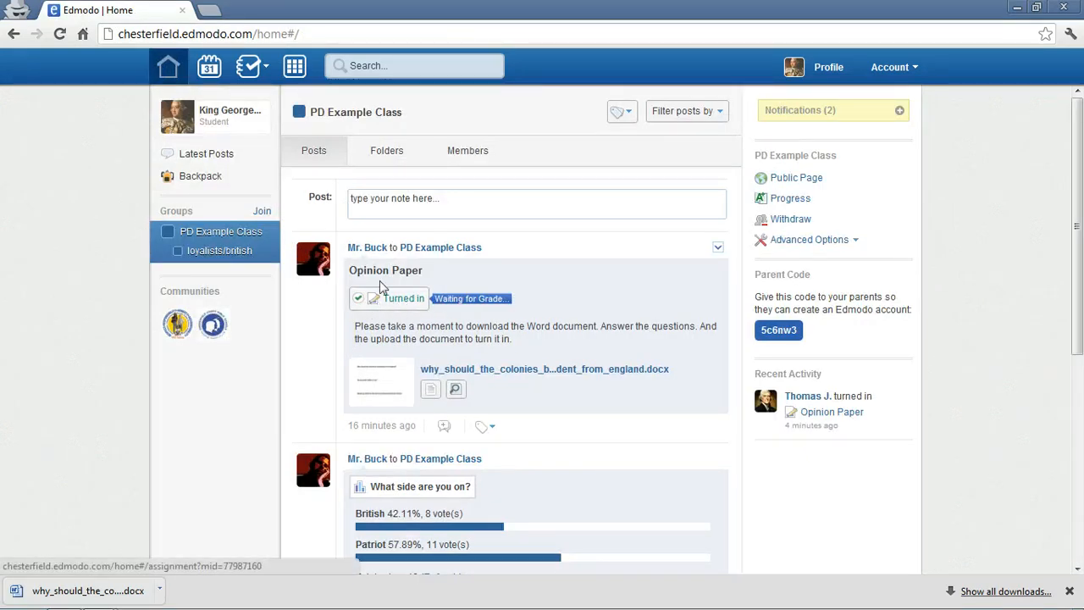
pyautogui.moveTo(481, 311)
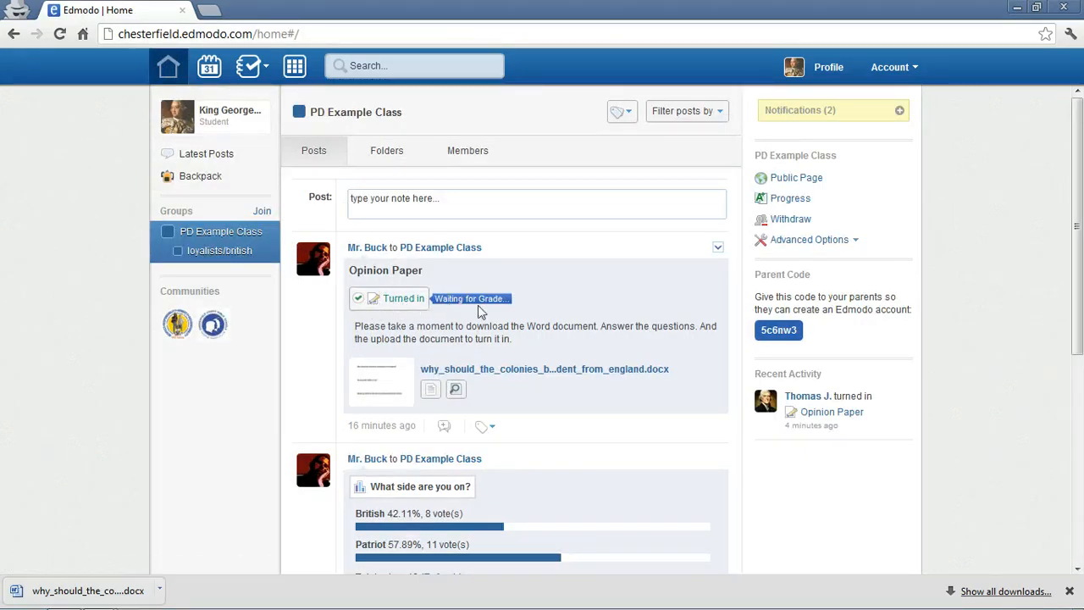